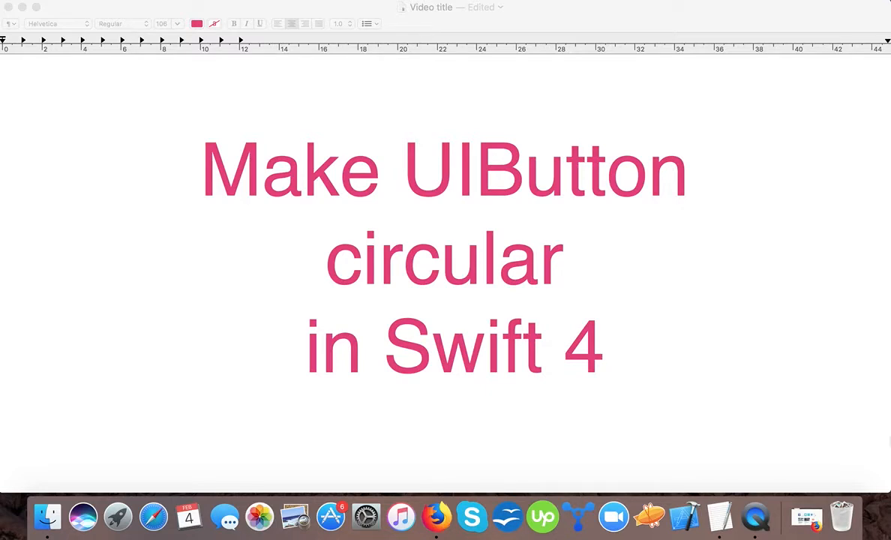
Step: Leave the TextEdit title card and start a new iOS Single View App project in Xcode
click(683, 516)
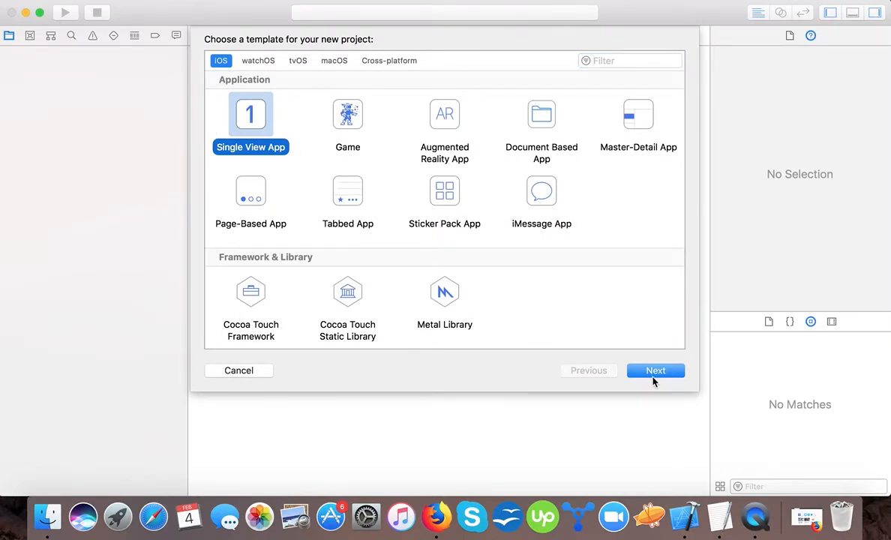
Step: Name the Swift product 'Circular-UIButton' and continue to the save location
click(656, 371)
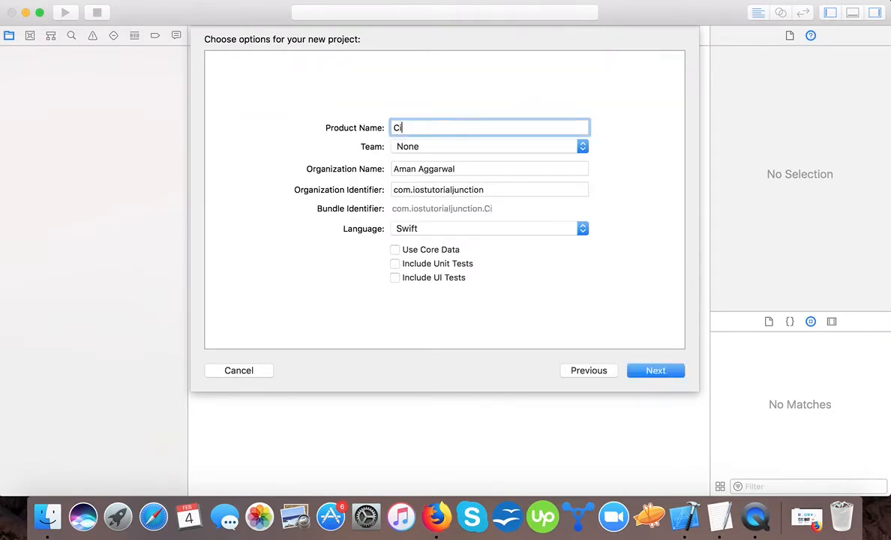
text(rcular)
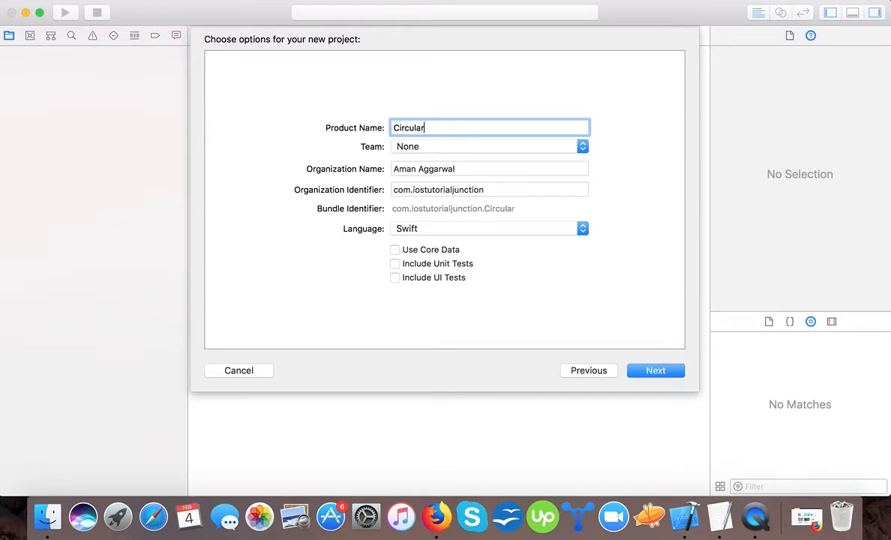
text(-UIButto)
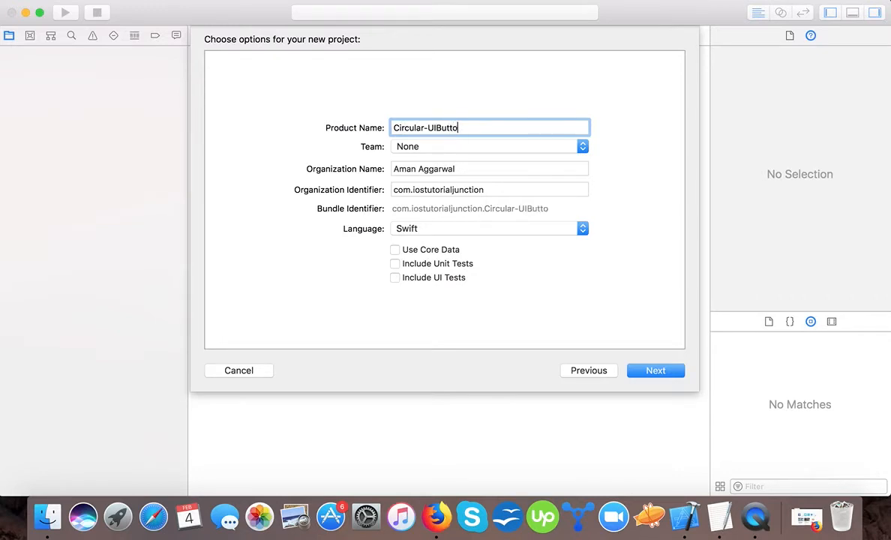
text(n)
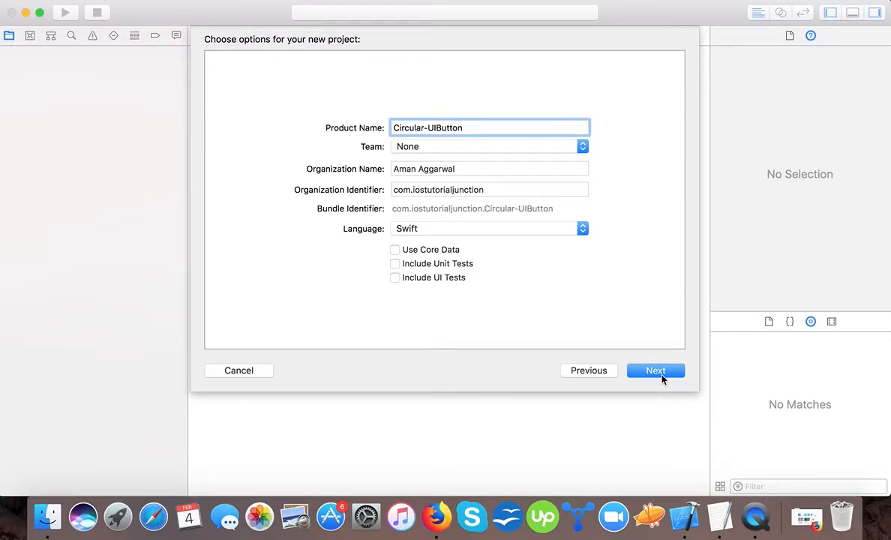
click(656, 370)
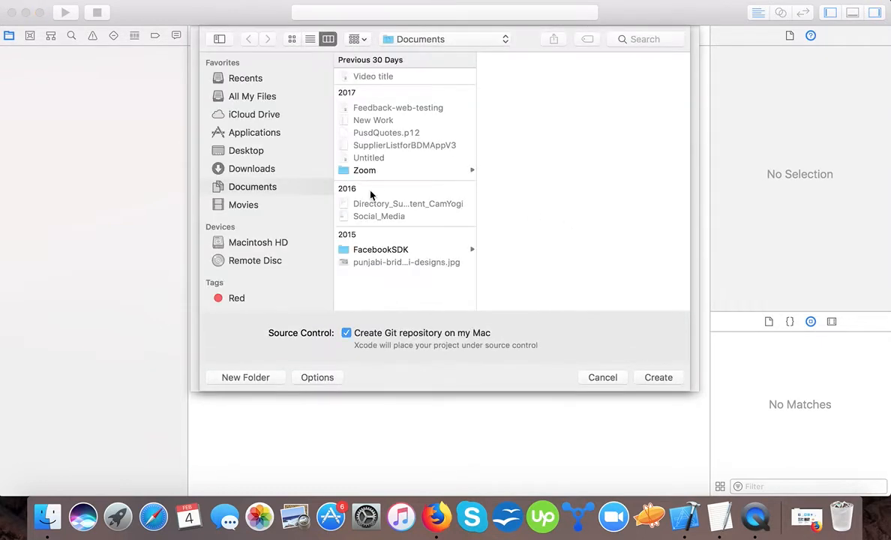
Step: Browse from Macintosh HD to Source Codes > Blog_Tutorials
click(257, 242)
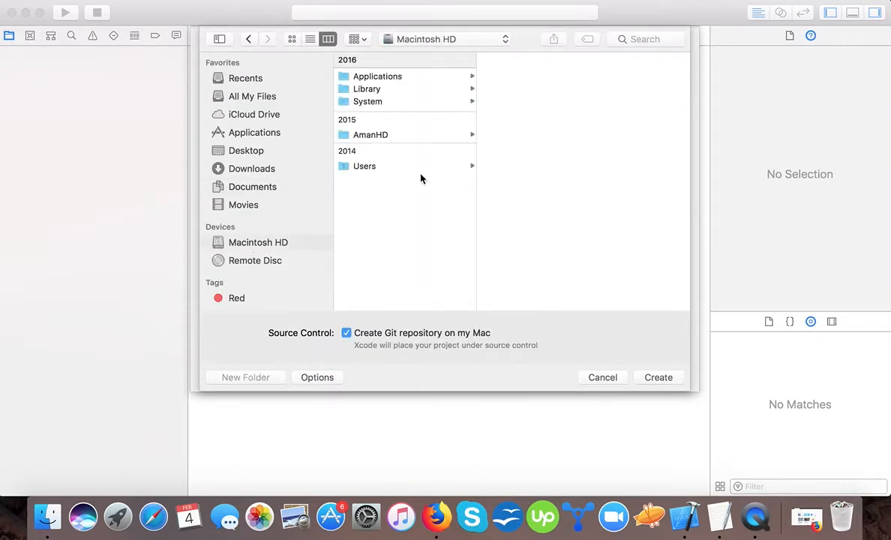
click(370, 134)
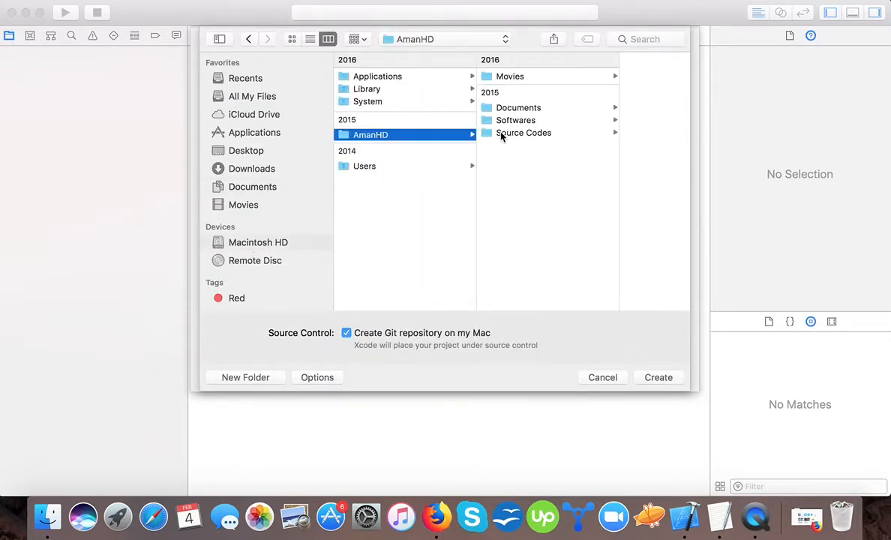
click(525, 133)
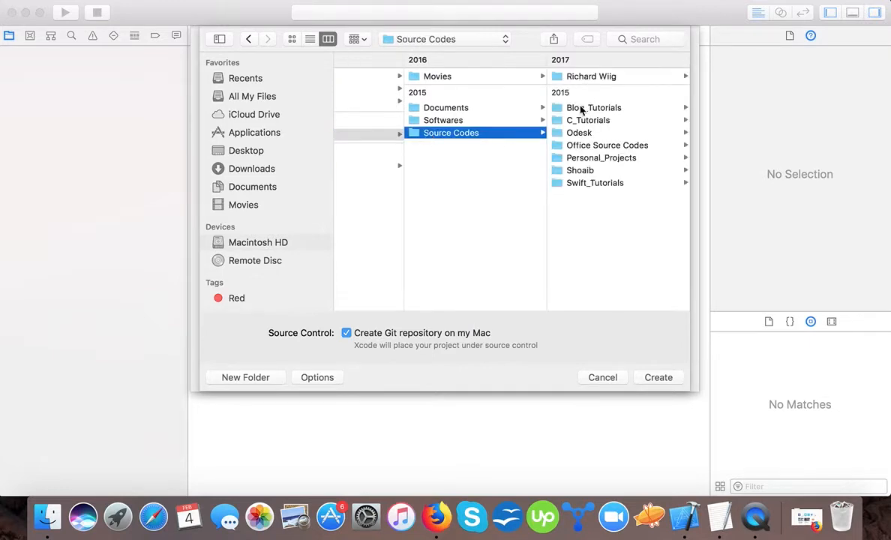
click(594, 107)
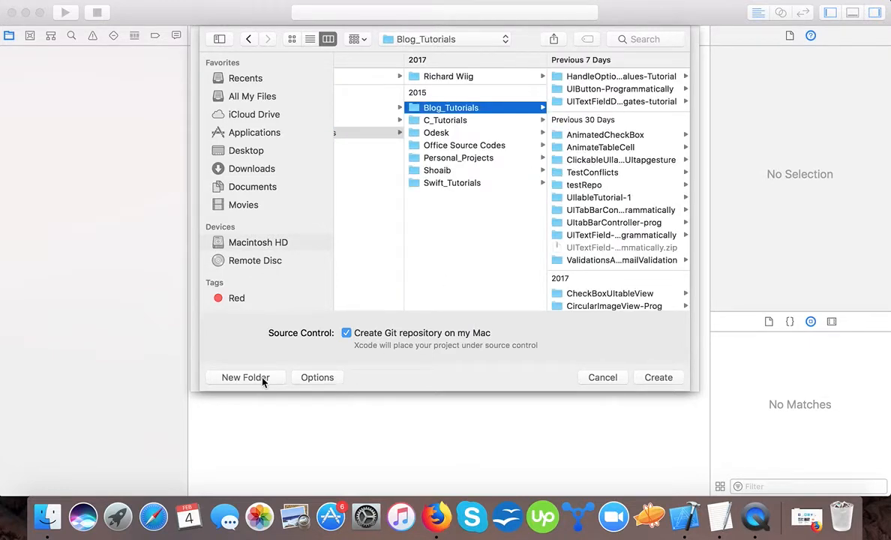
Step: Create a 'Circular-UIButton' folder there and save the project in it
click(246, 377)
text(Circular)
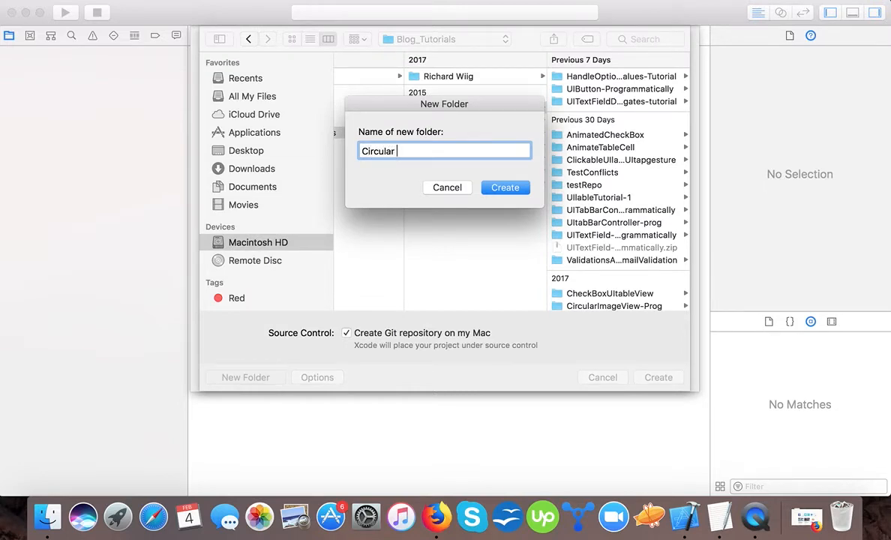
text(-UIbu)
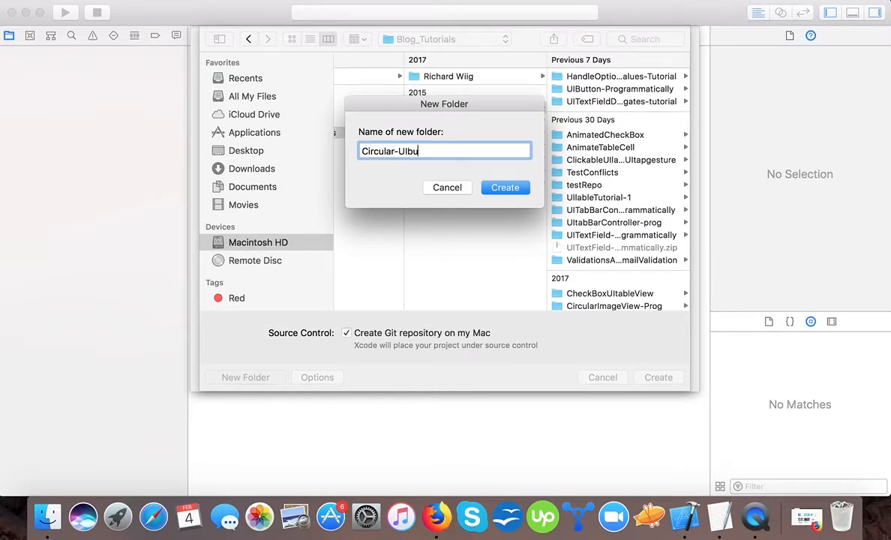
key(Backspace)
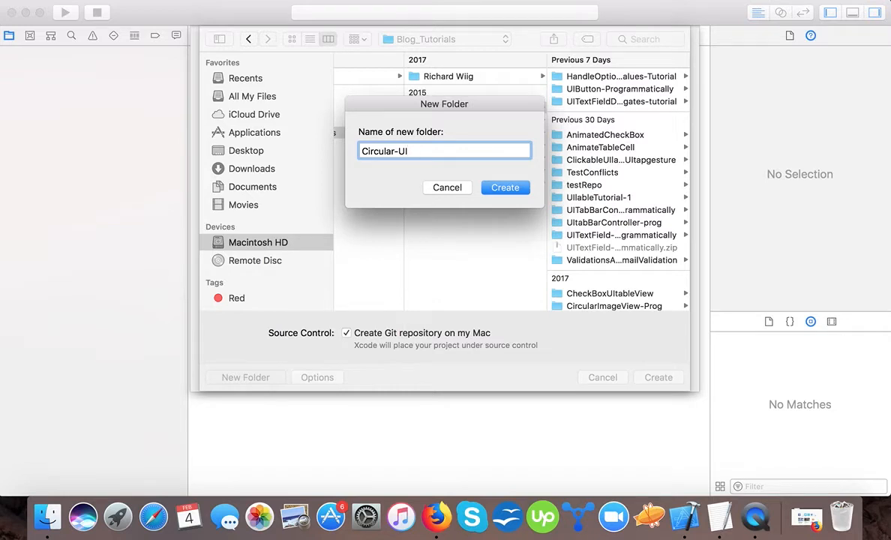
text(Button)
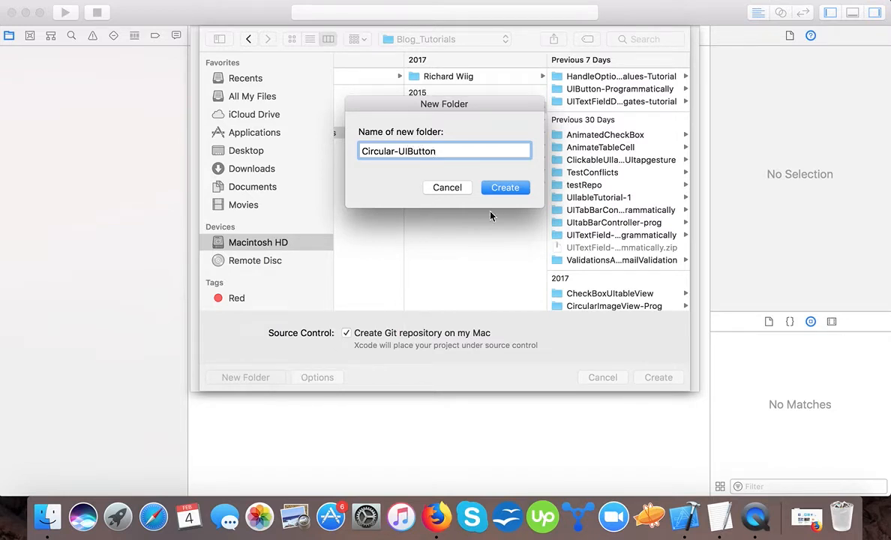
click(505, 187)
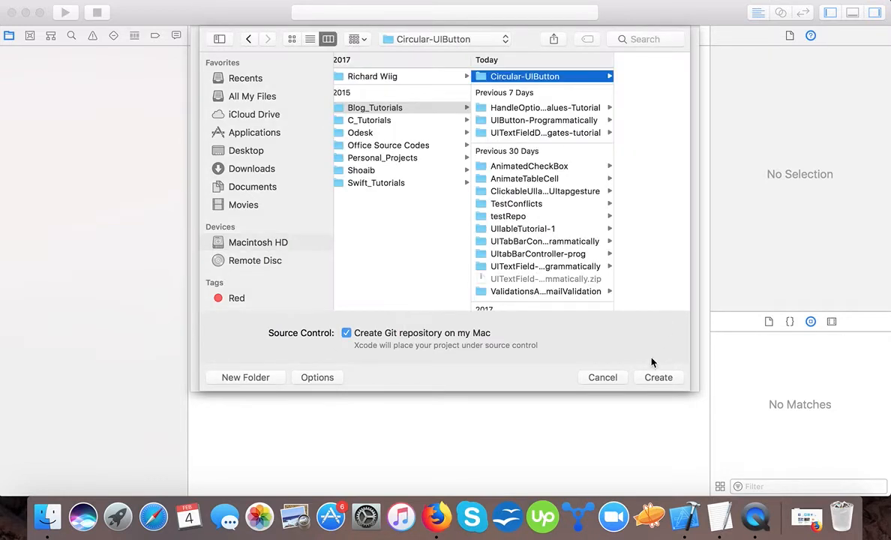
click(658, 377)
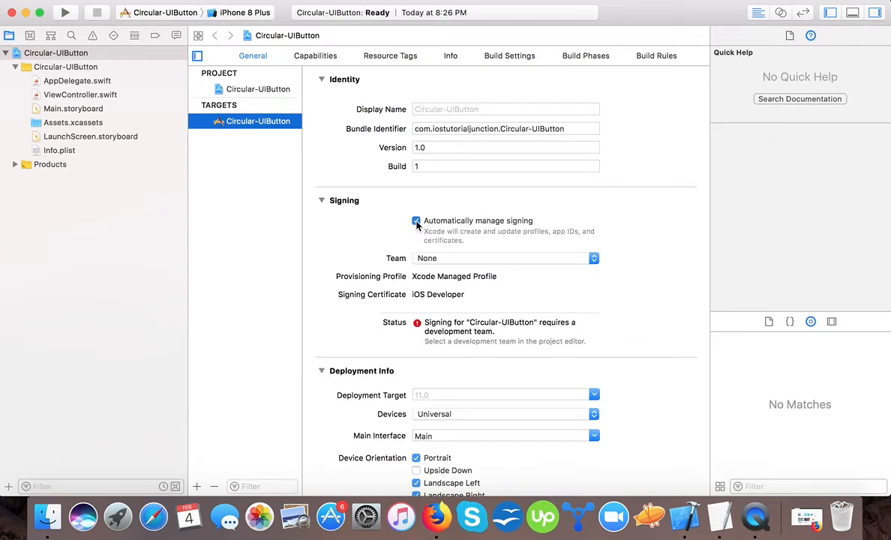
Step: Disable Automatically manage signing and open Main.storyboard
click(416, 220)
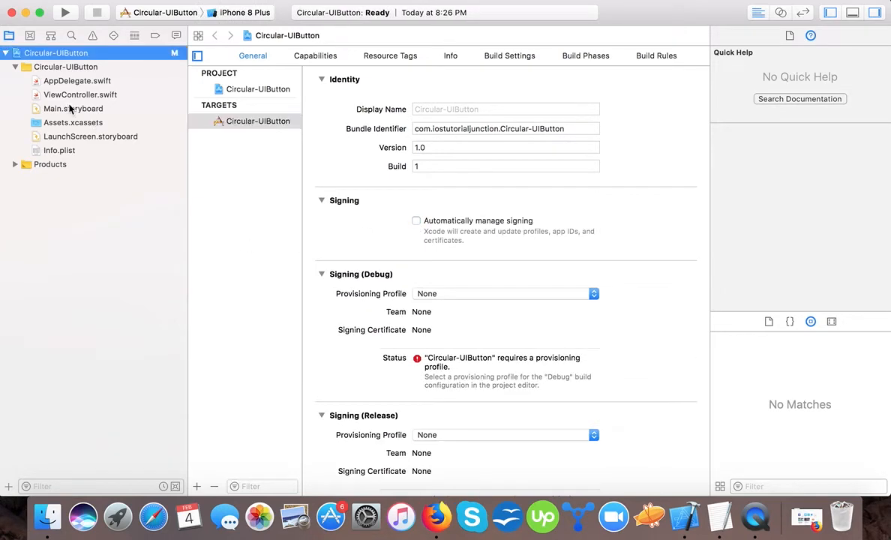
click(74, 108)
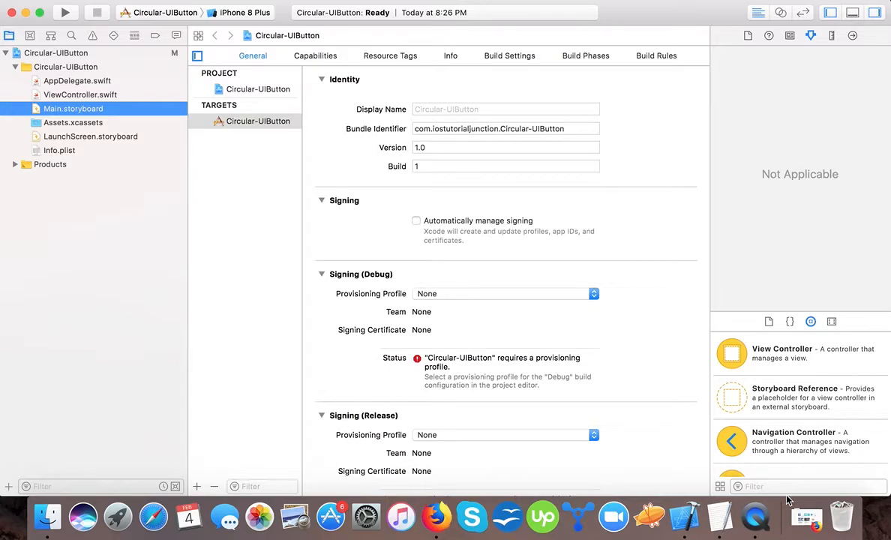
click(68, 108)
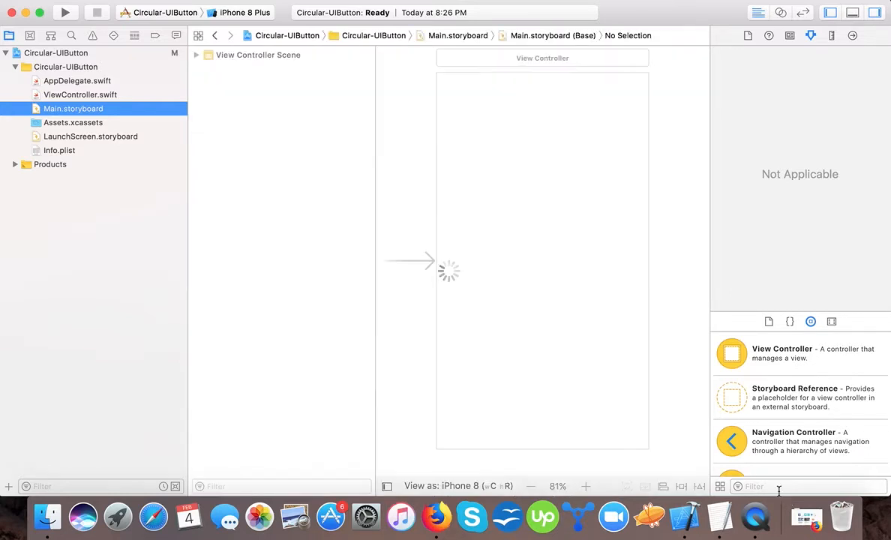
Step: Add a Button from the library, set the view background to yellow, then select the button
text(uibu)
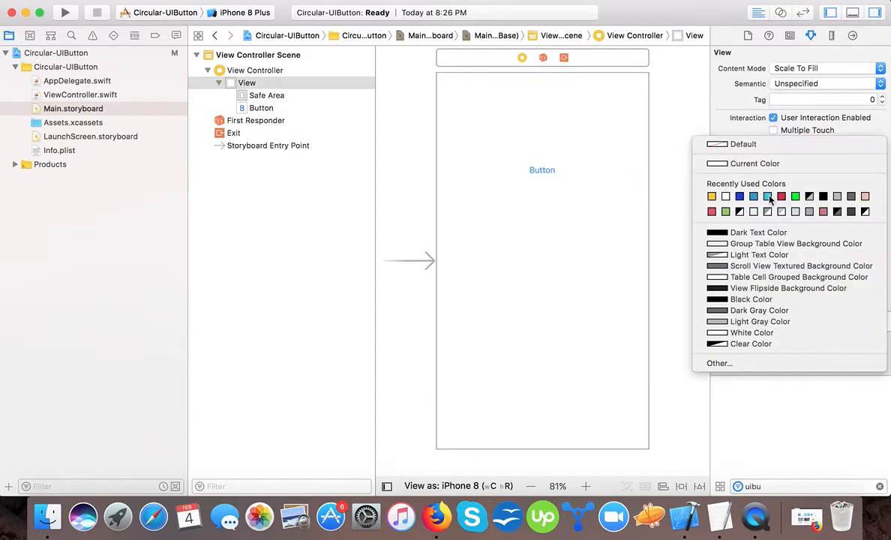
click(768, 195)
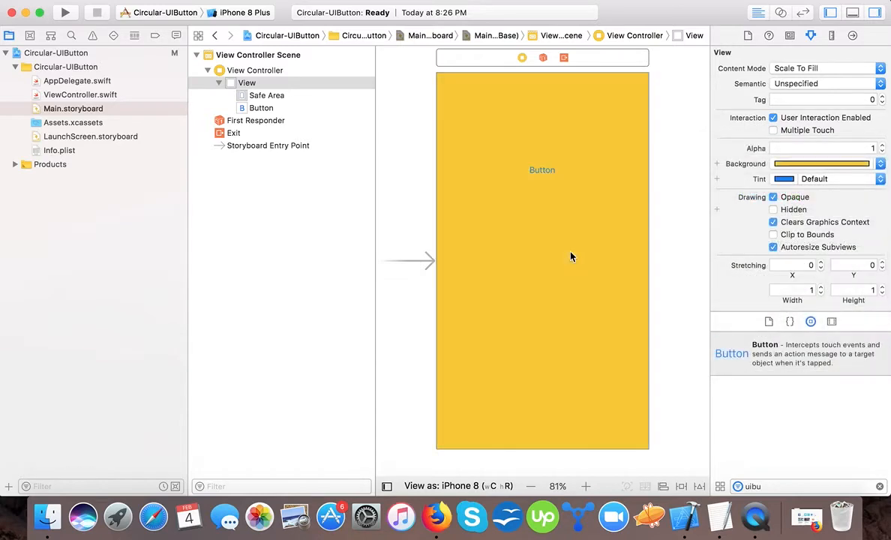
click(542, 169)
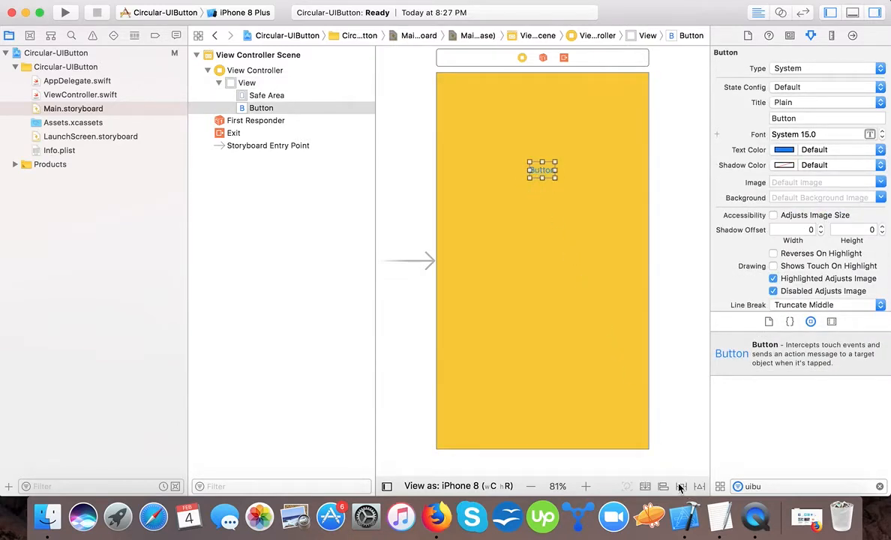
Step: Center the button horizontally and vertically in its container
click(656, 487)
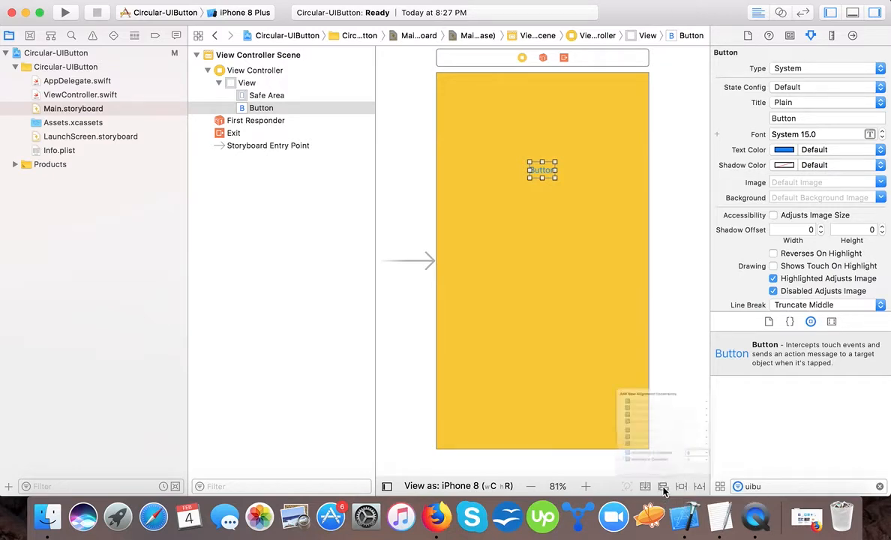
click(660, 486)
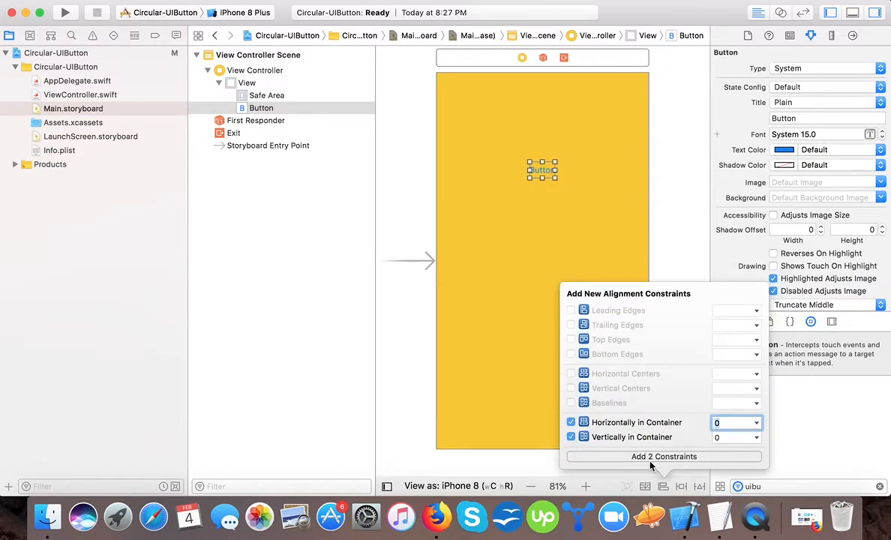
click(664, 456)
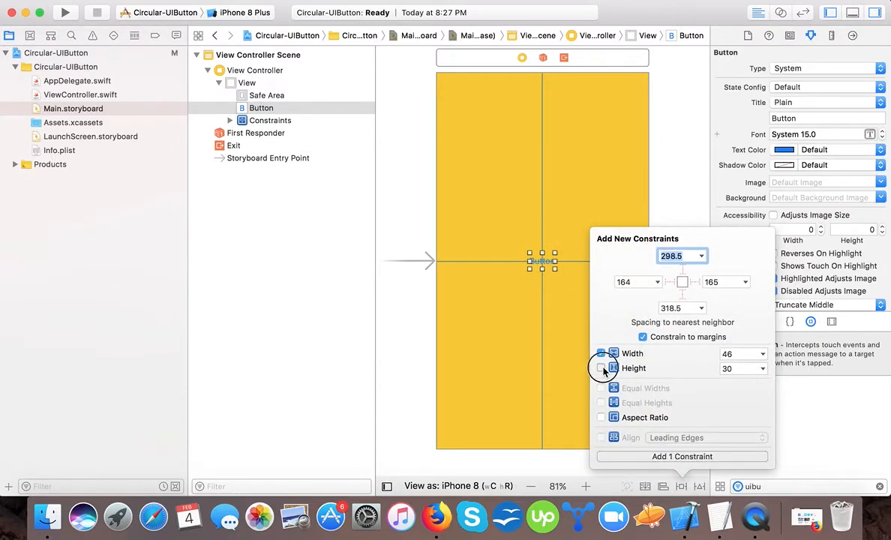
Step: Add width 100 and a fixed height constraint to the button
click(601, 369)
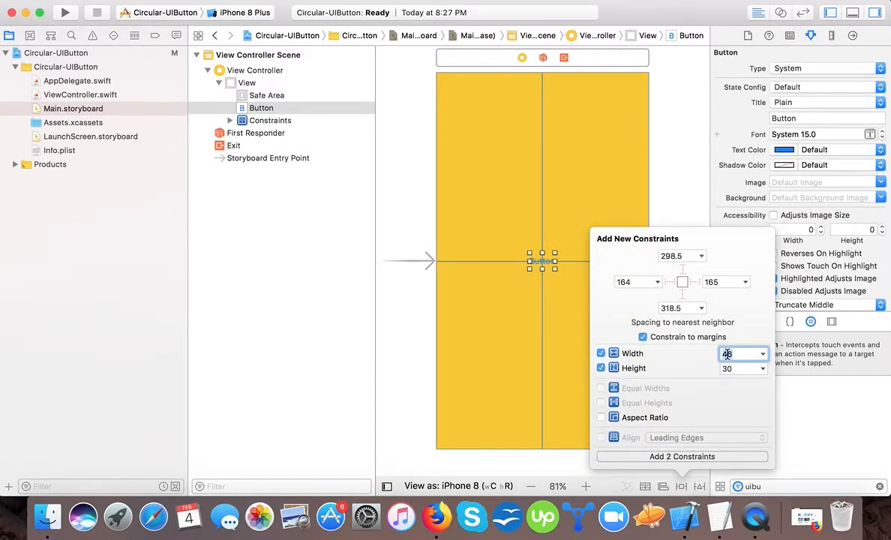
text(100)
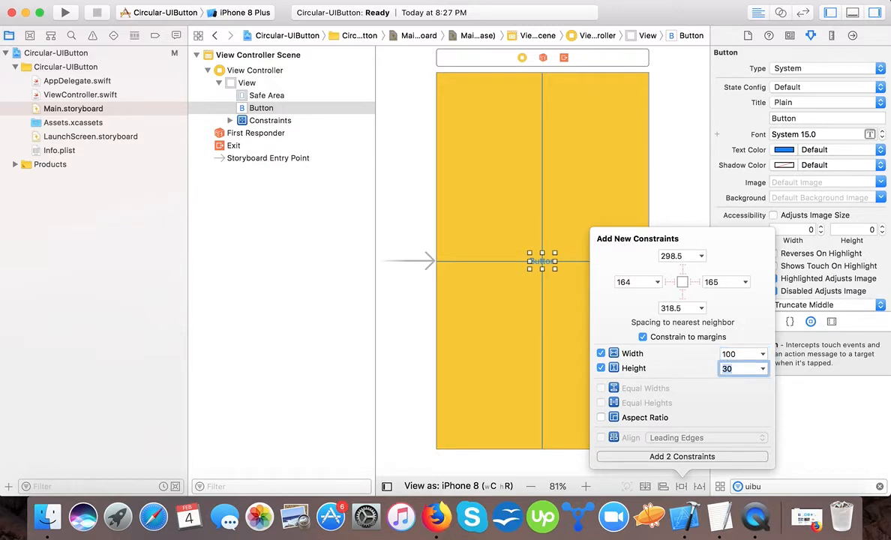
text(7)
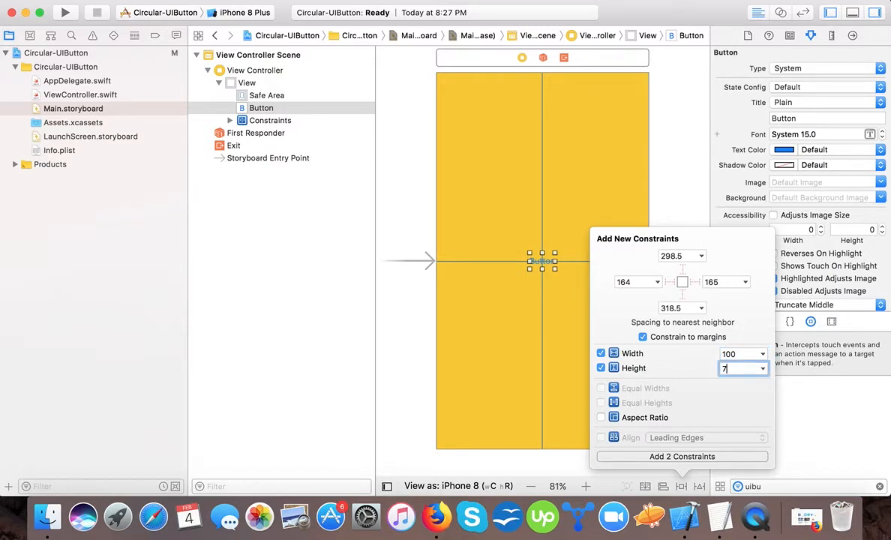
click(682, 457)
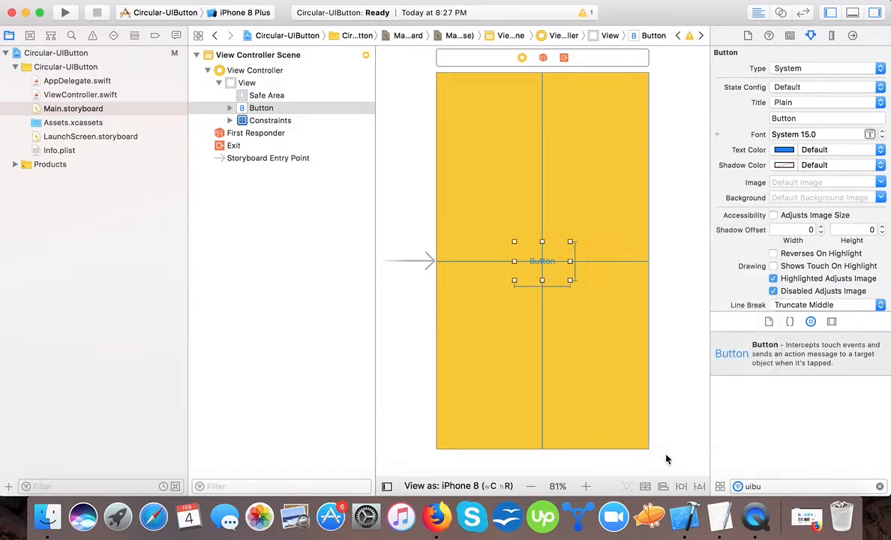
Step: Retitle the button to 'P' and set its font style to Bold
click(828, 118)
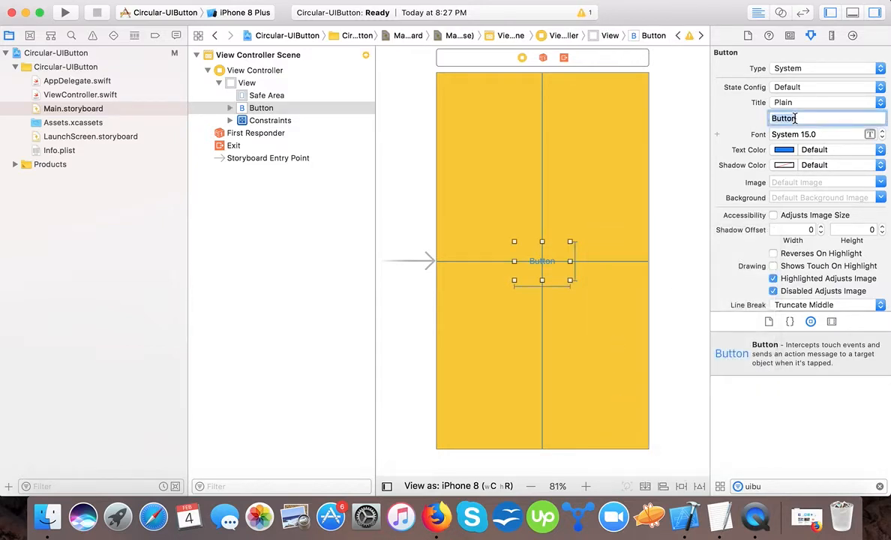
text(C)
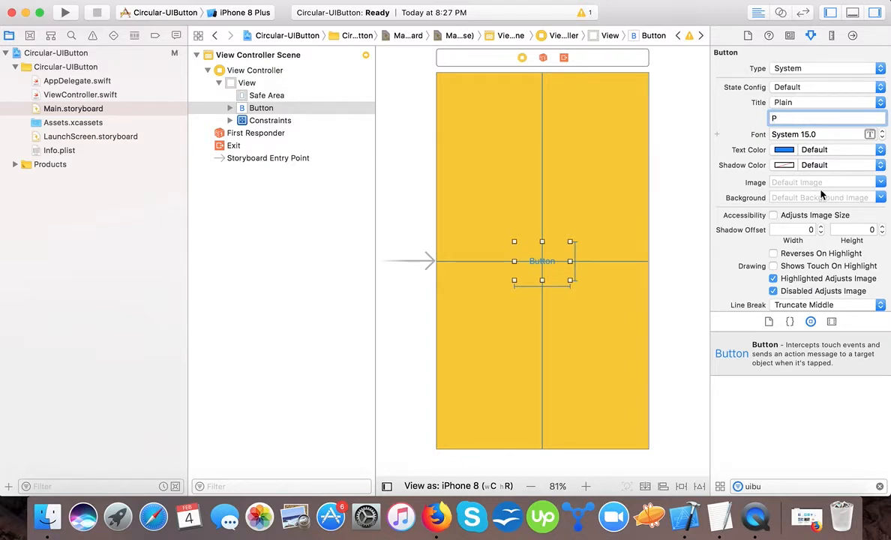
click(869, 134)
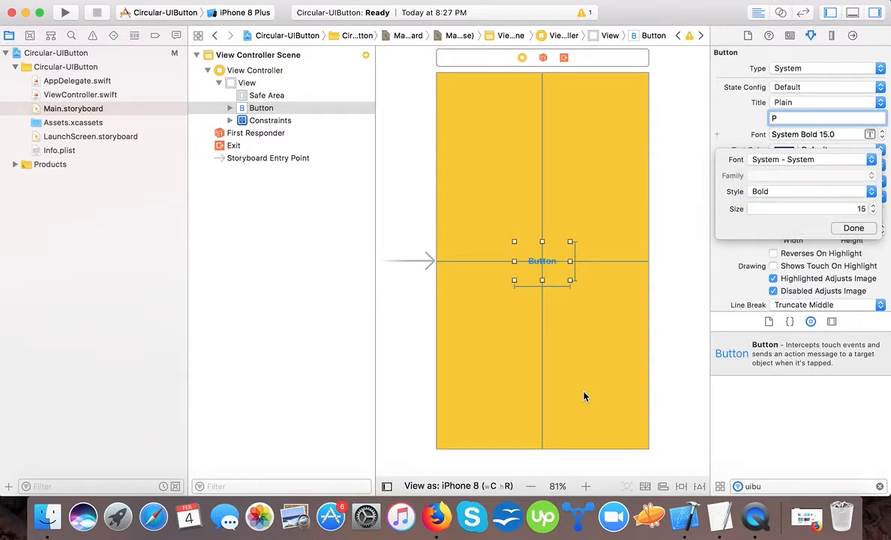
click(874, 205)
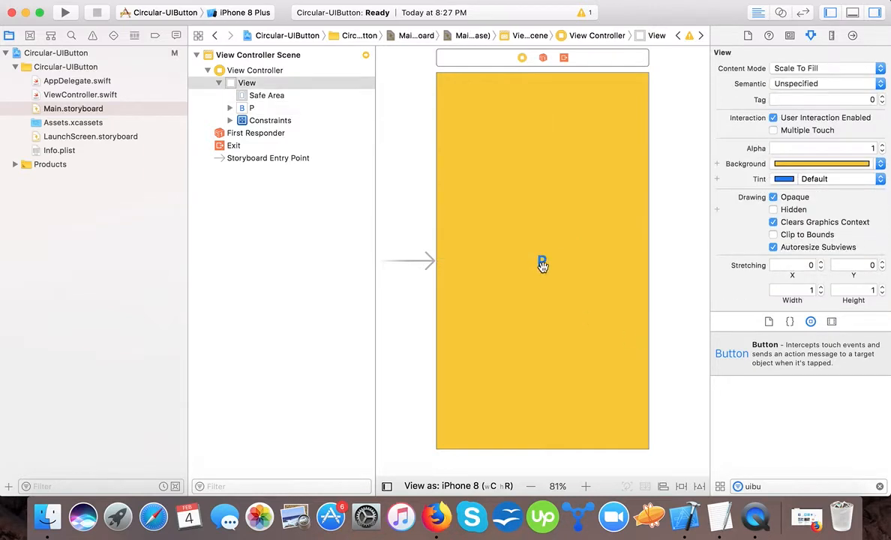
Step: In the Assistant Editor, connect the P button to ViewController.swift as outlet 'btnCircular'
click(542, 262)
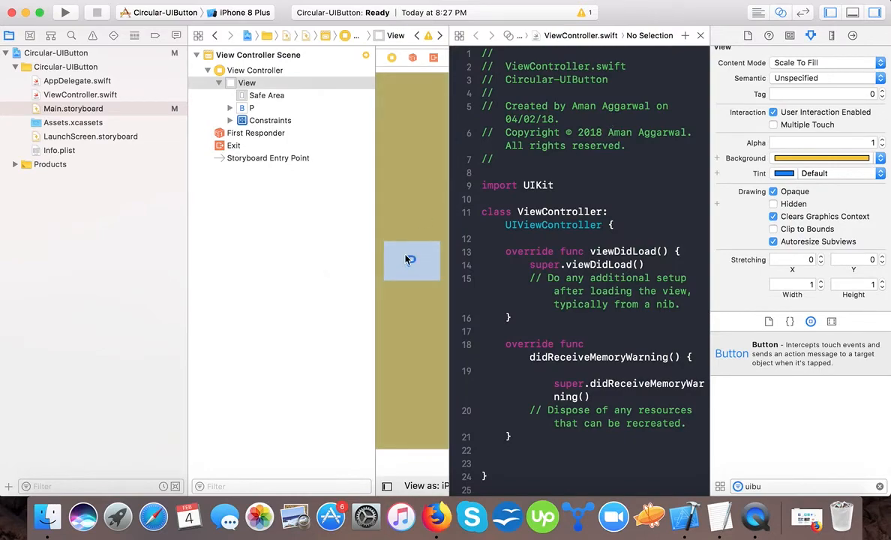
click(412, 260)
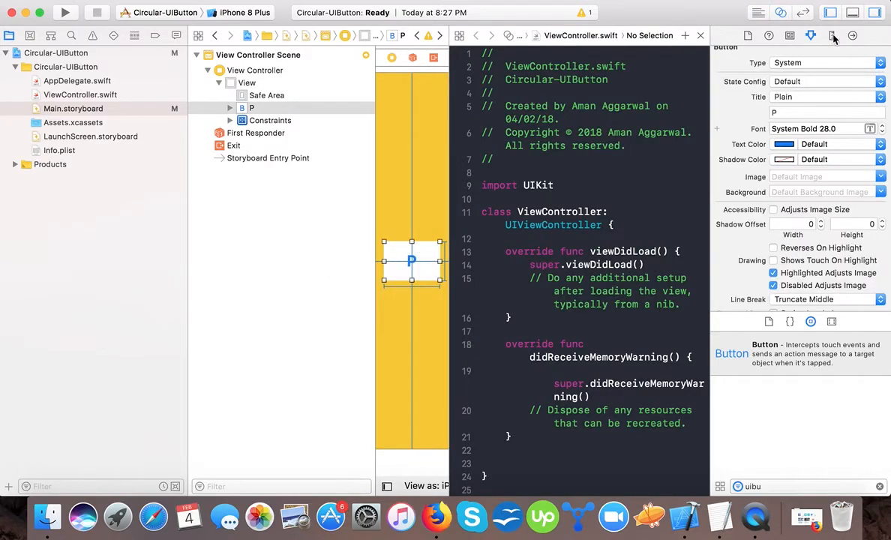
click(859, 36)
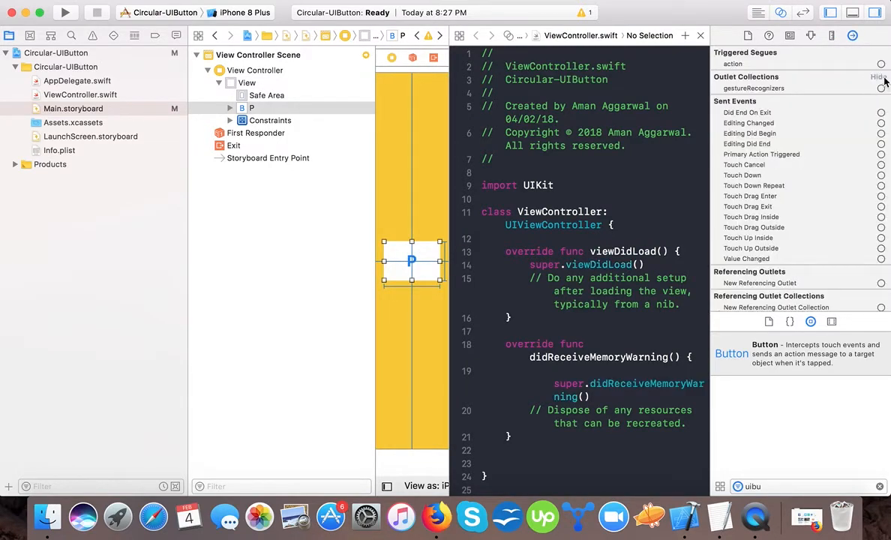
drag(881, 282, 613, 225)
text(b)
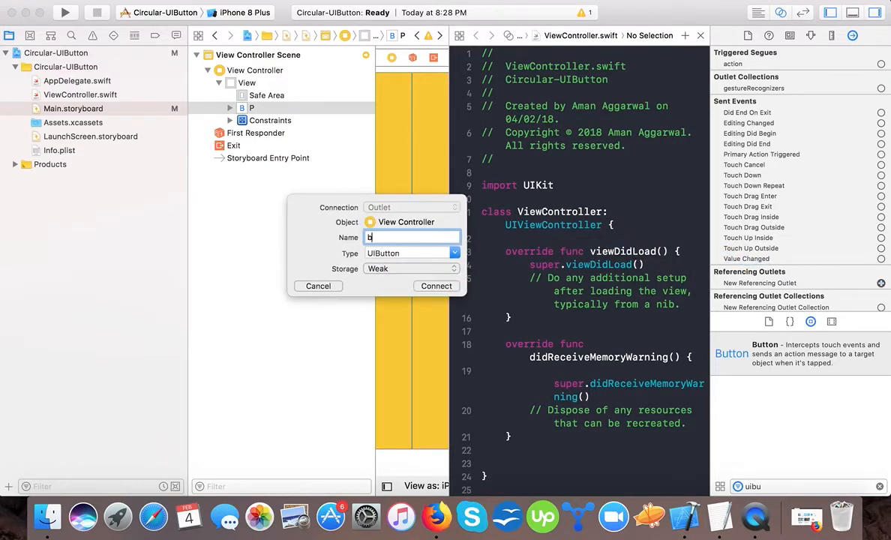
text(tnCircula)
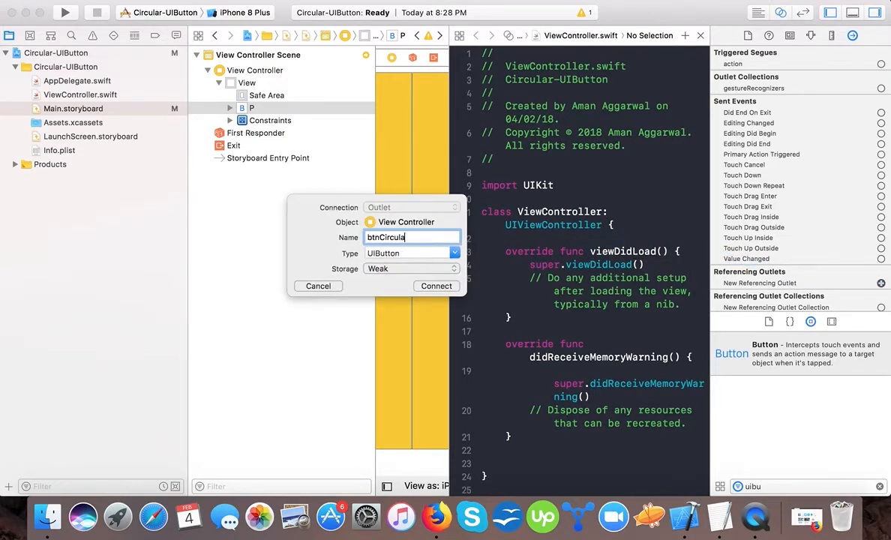
click(436, 286)
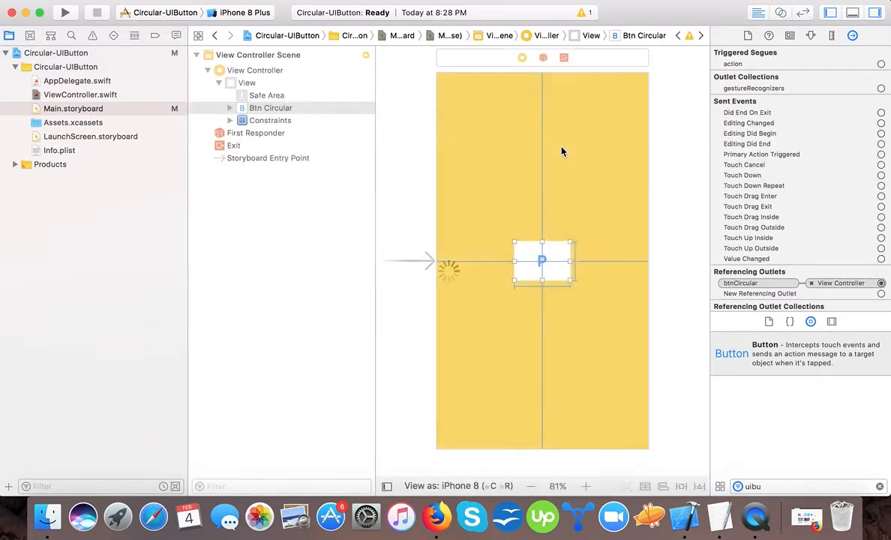
Step: In viewDidLoad, add btnCircular.layer.cornerRadius = btnCircular.frame.size.width/2
click(79, 94)
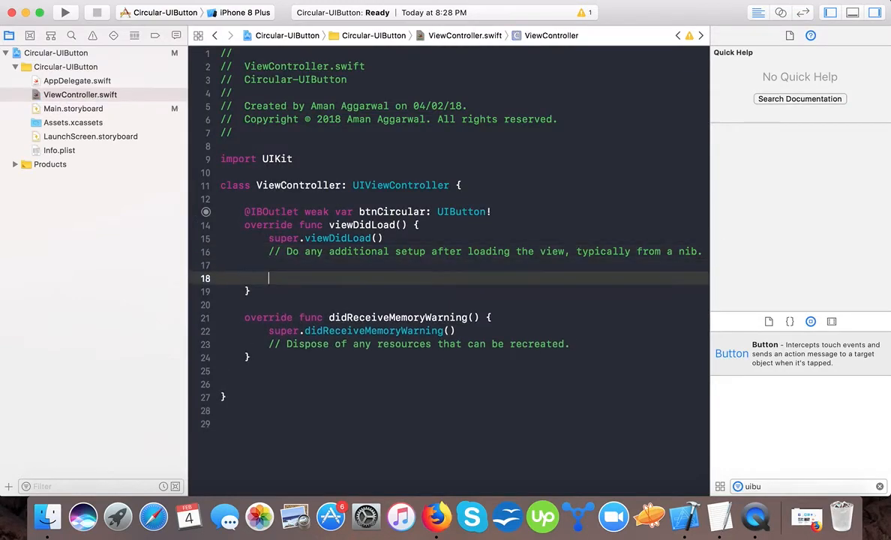
text(btn)
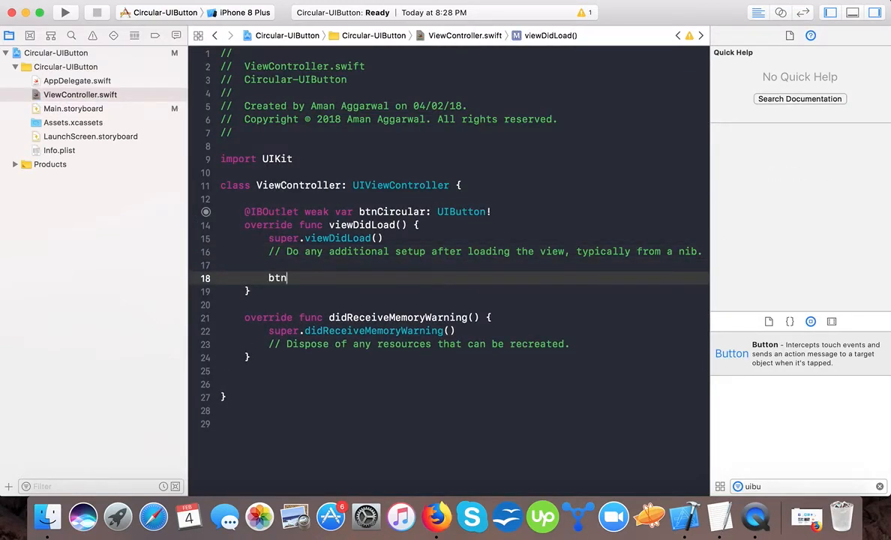
text(Circular.)
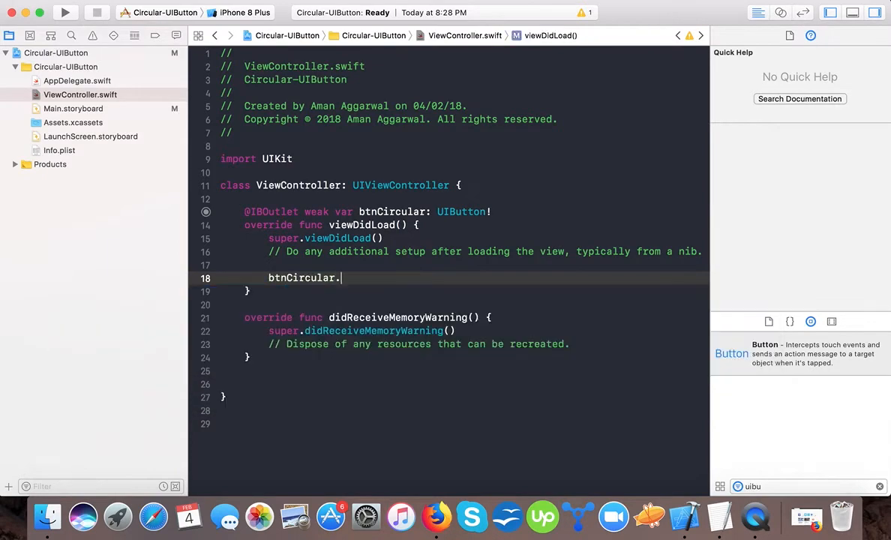
text(layer)
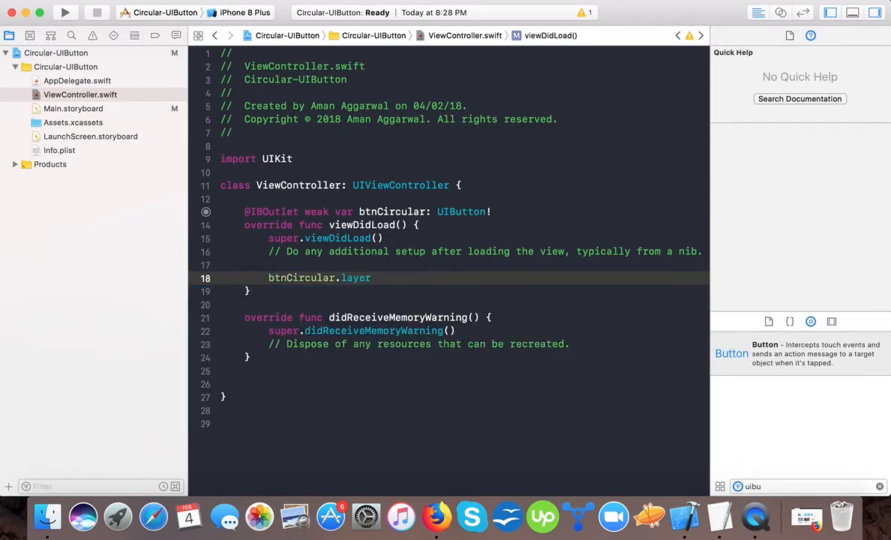
text(.ra)
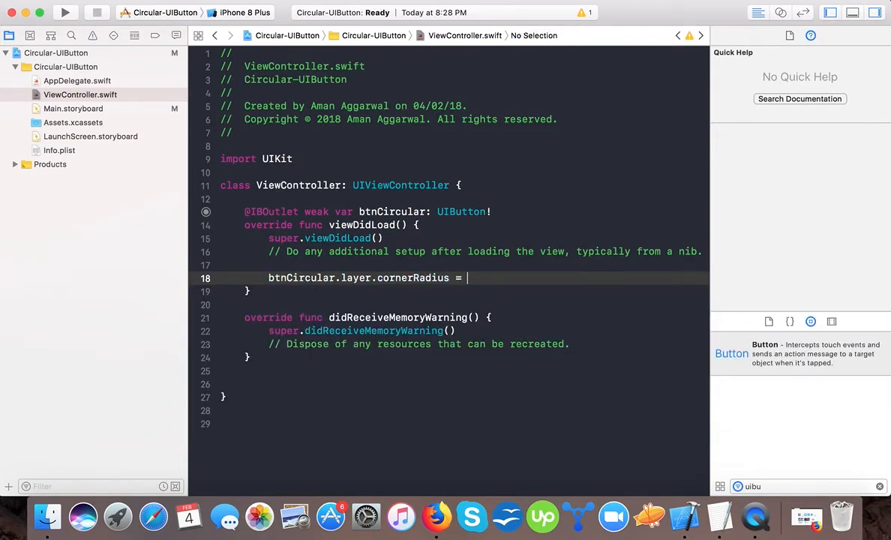
text(btnCircular)
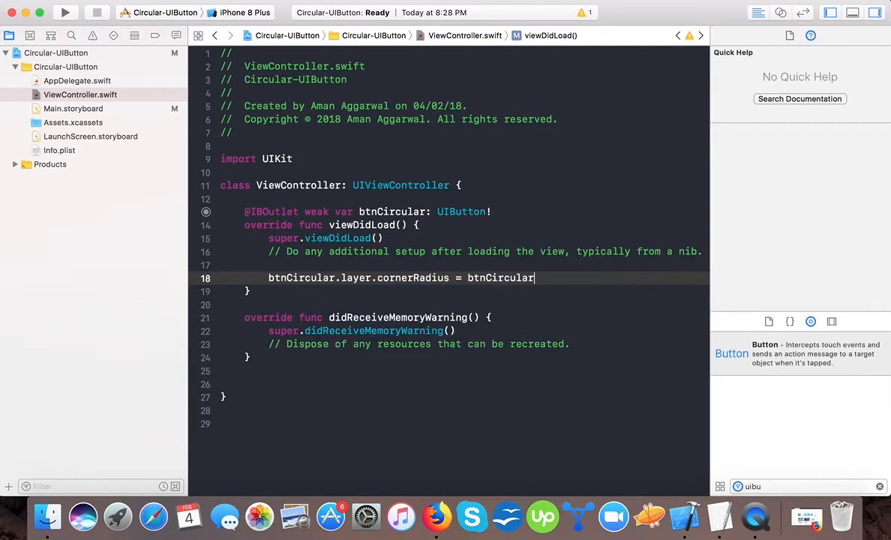
text(.frame.size.width)
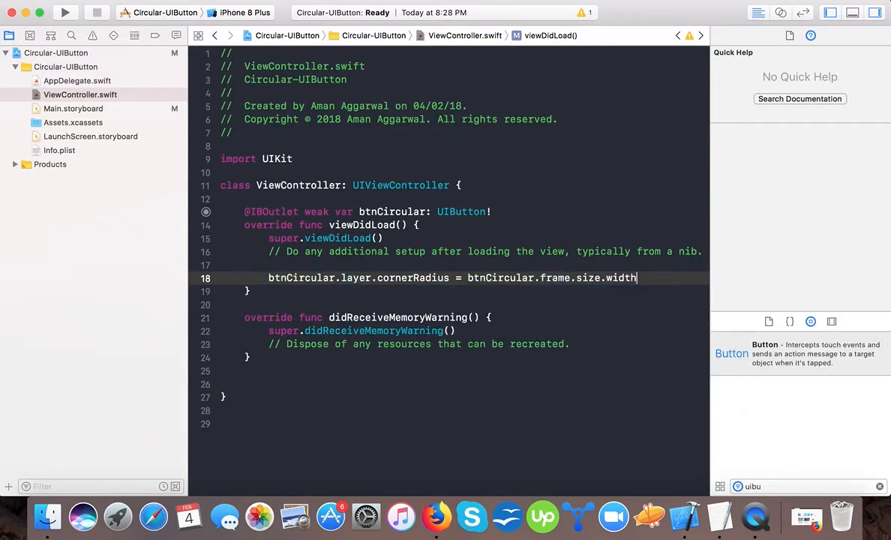
text(/2)
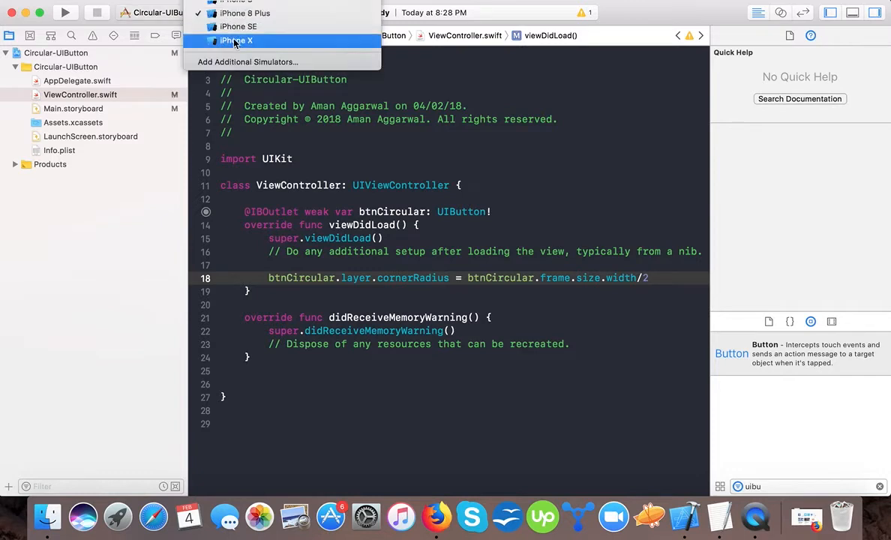
Step: Run the app in the iPhone X simulator and check the rounded P button
click(237, 40)
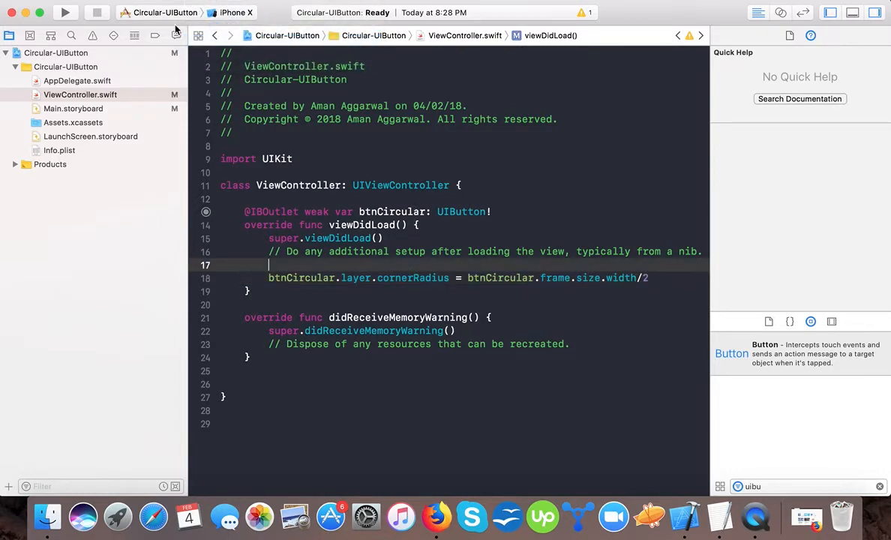
click(67, 12)
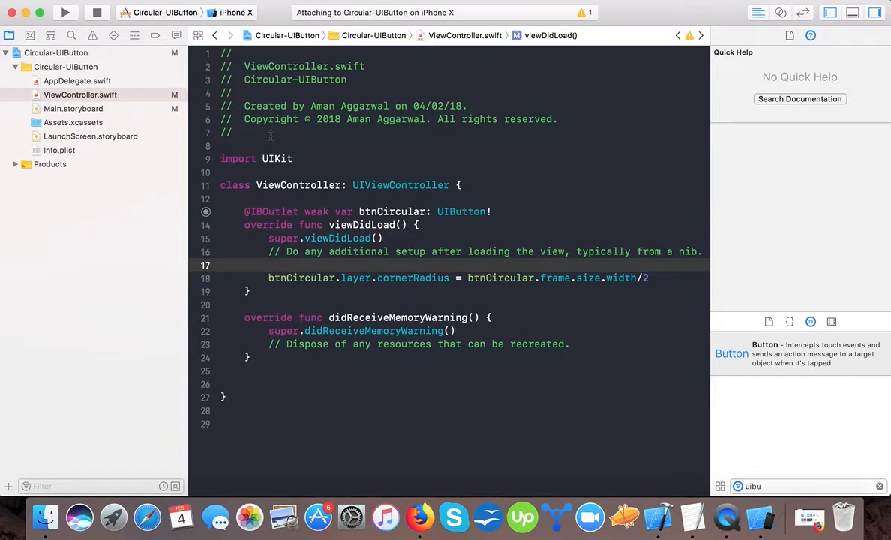
click(66, 12)
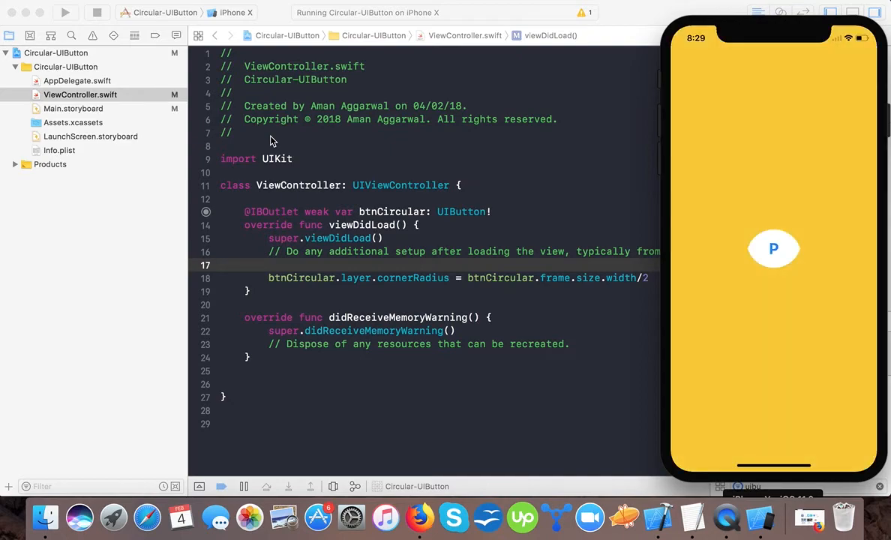
mouse_move(756, 267)
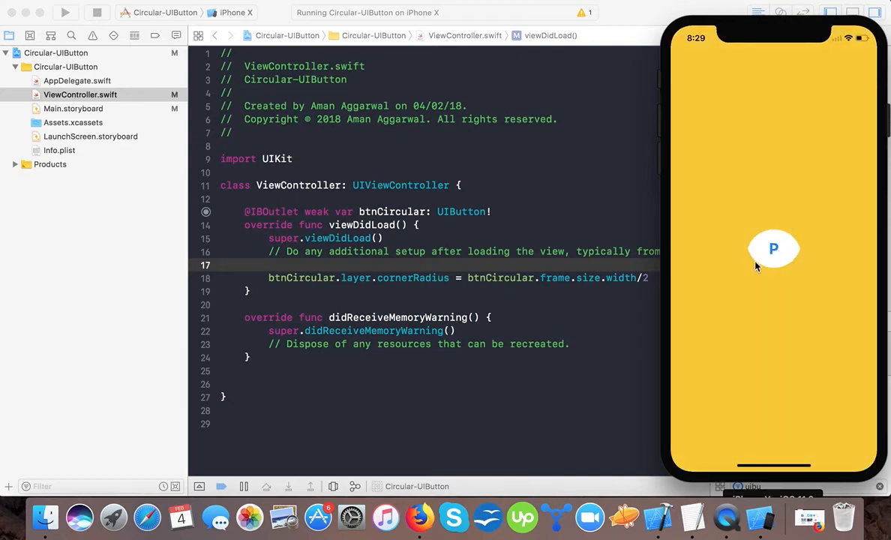
mouse_move(781, 262)
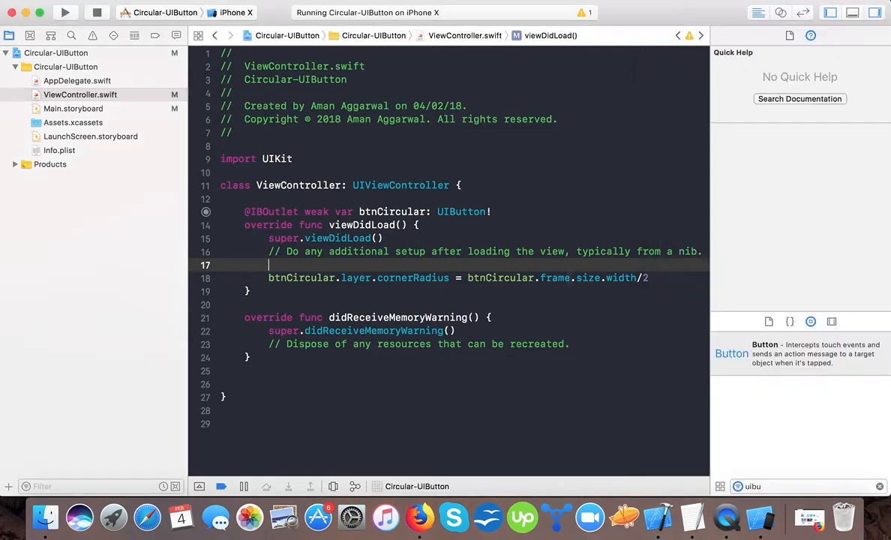
Step: Open Main.storyboard and constrain Btn Circular to 100 by 100 width and height
click(75, 108)
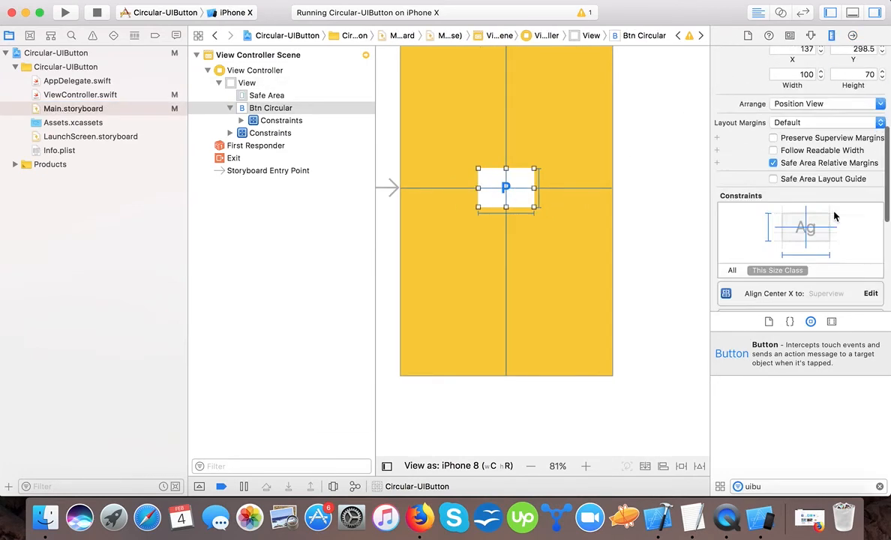
scroll(down, 3)
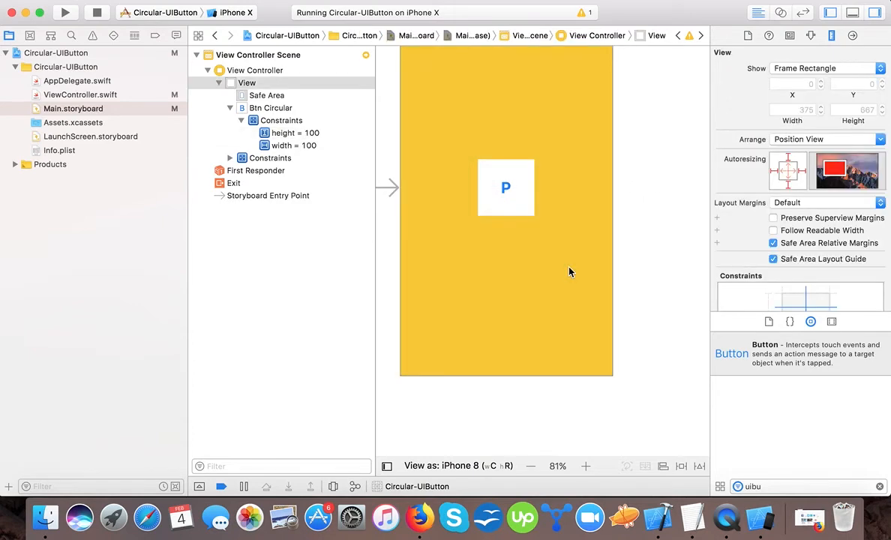
Step: Rebuild and relaunch the app in the iPhone X simulator to show the round P button
click(69, 12)
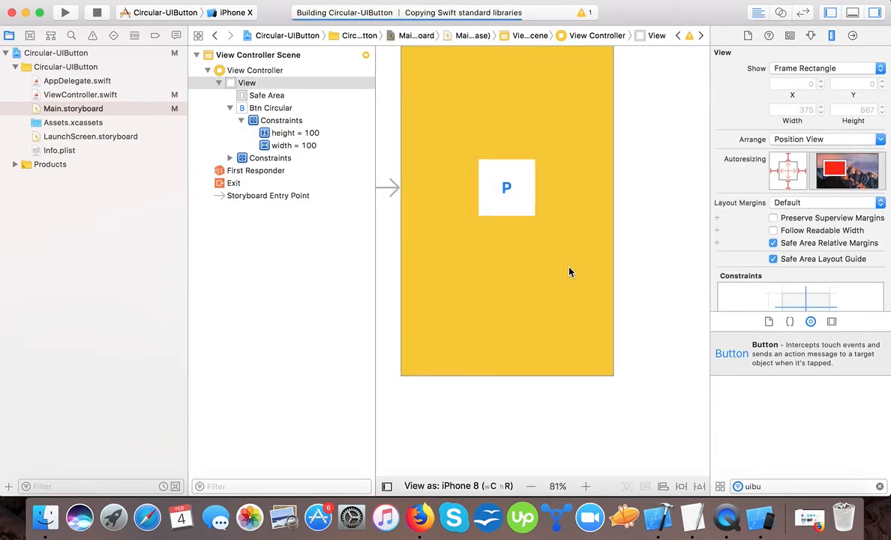
click(69, 13)
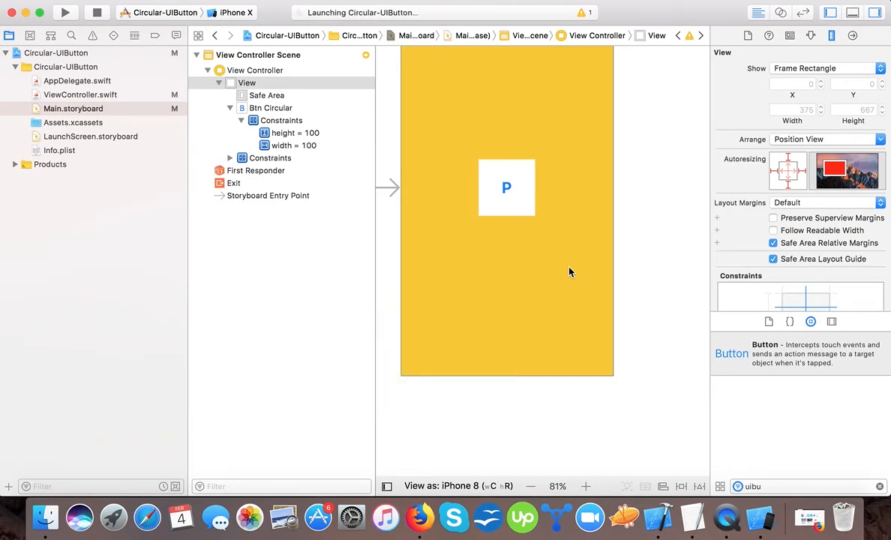
click(69, 14)
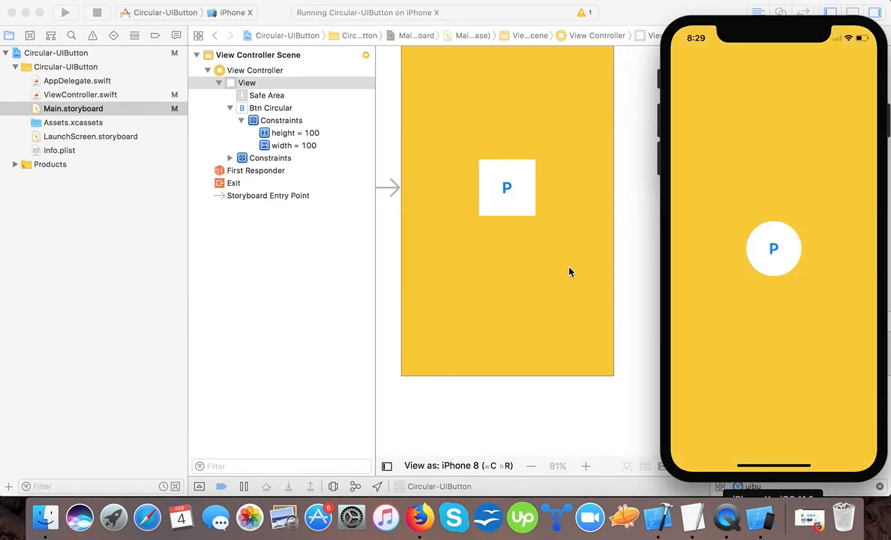
mouse_move(783, 274)
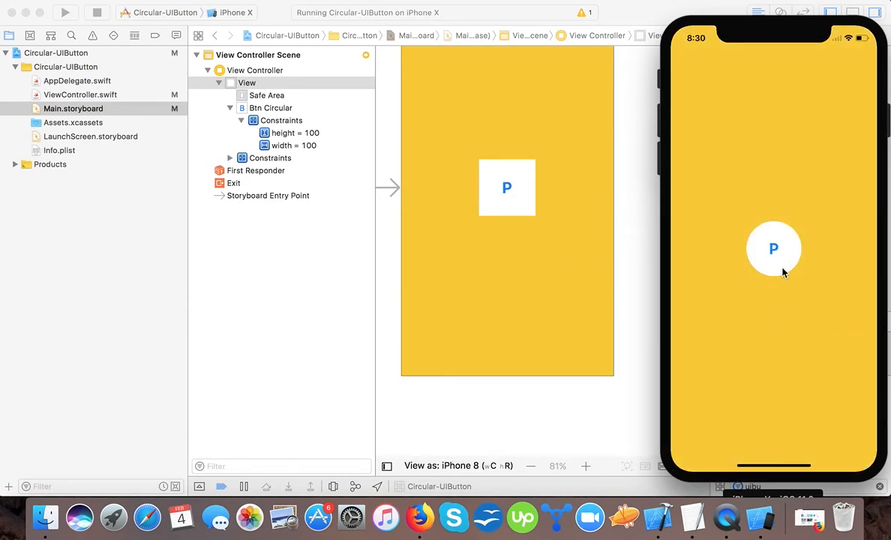
mouse_move(488, 283)
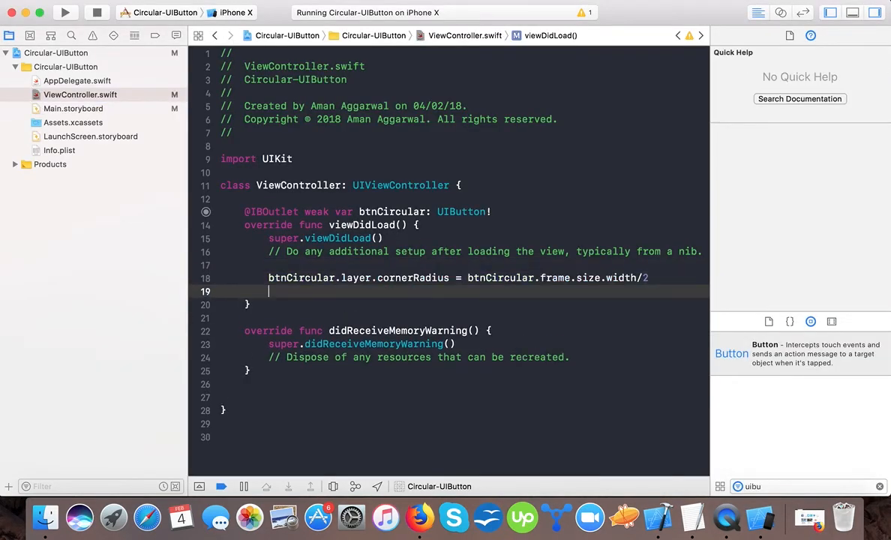
Step: Add btnCircular.layer.borderColor = UIColor.blue in viewDidLoad
text(btnCircular.)
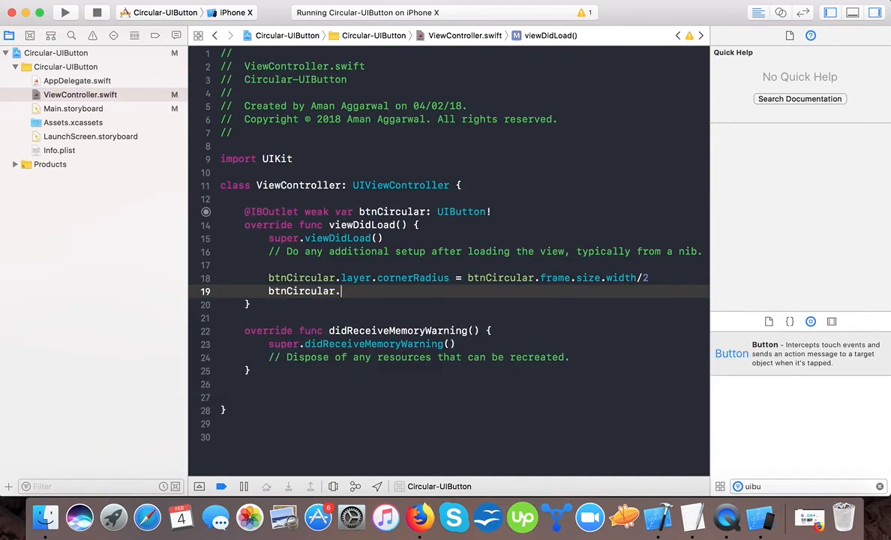
text(layer.borderColor =)
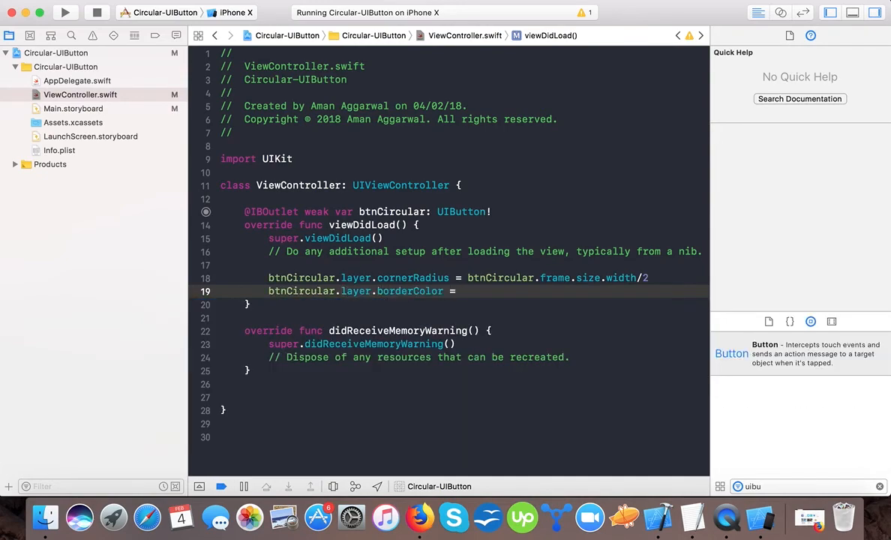
text(uic)
text(btn)
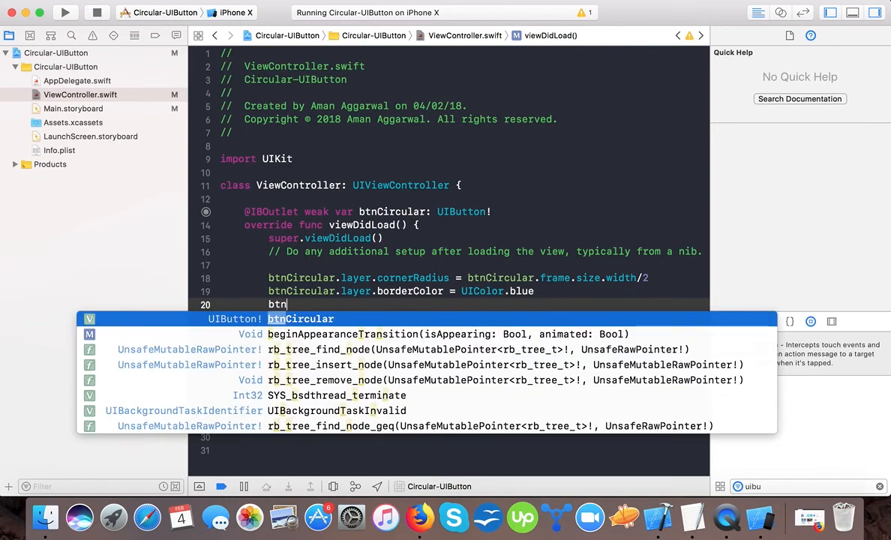
Step: Add btnCircular.layer.borderWidth = 3.0, leaving the build failing on the color type
text(Circular.layer.)
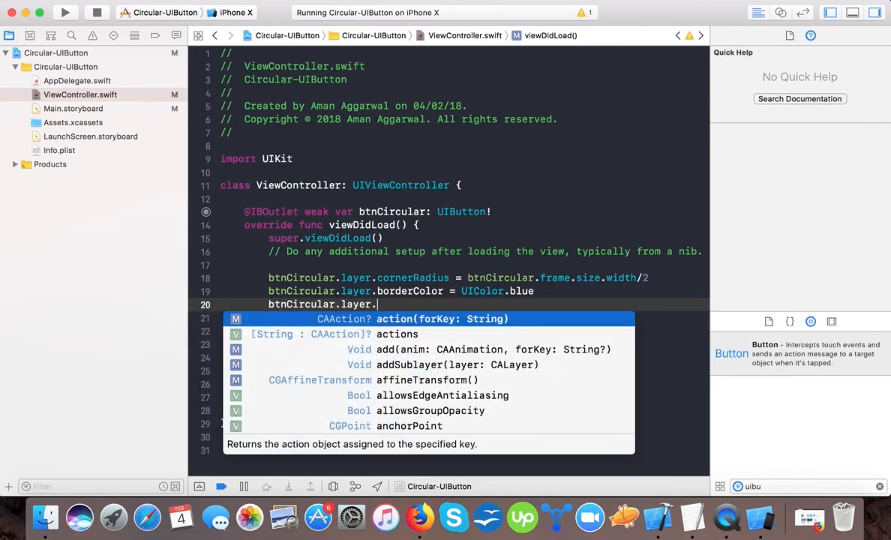
text(borderWidth =)
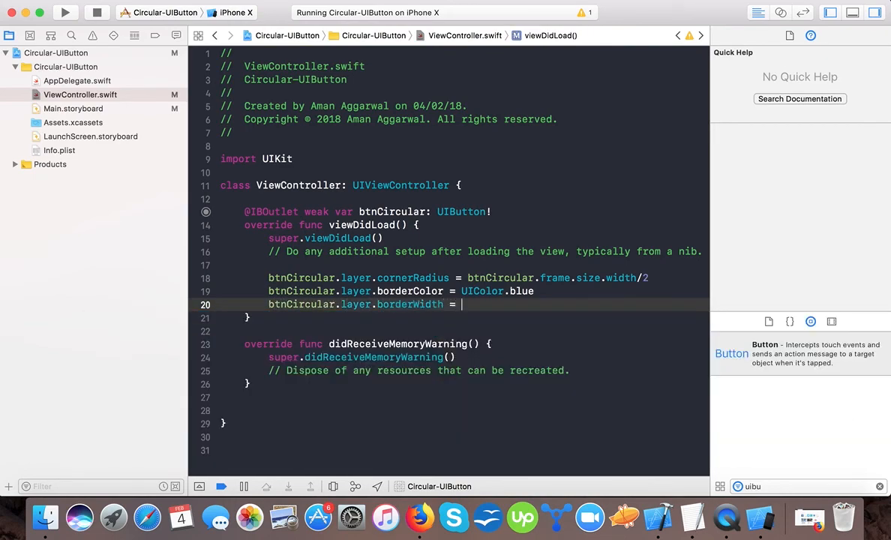
text(3.0)
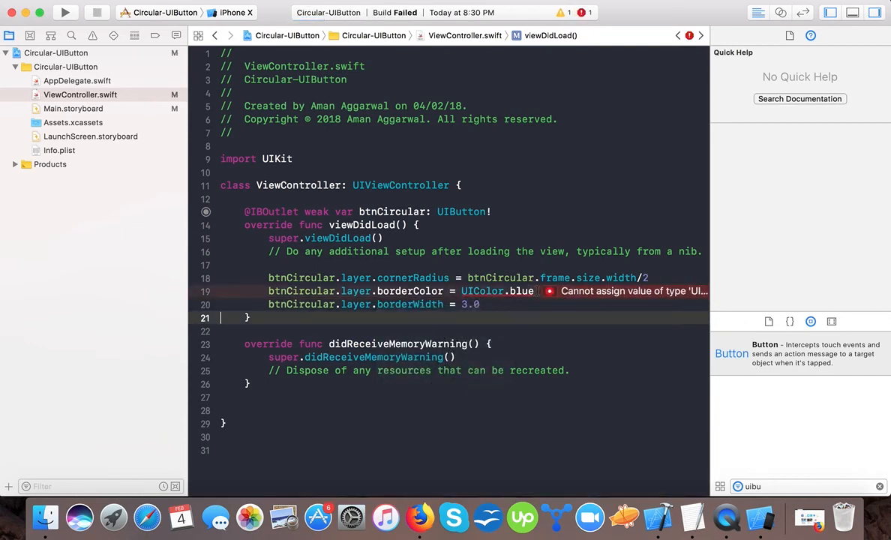
Step: Change the border color to UIColor.blue.cgColor and rerun the app in the simulator
text(.cgColor)
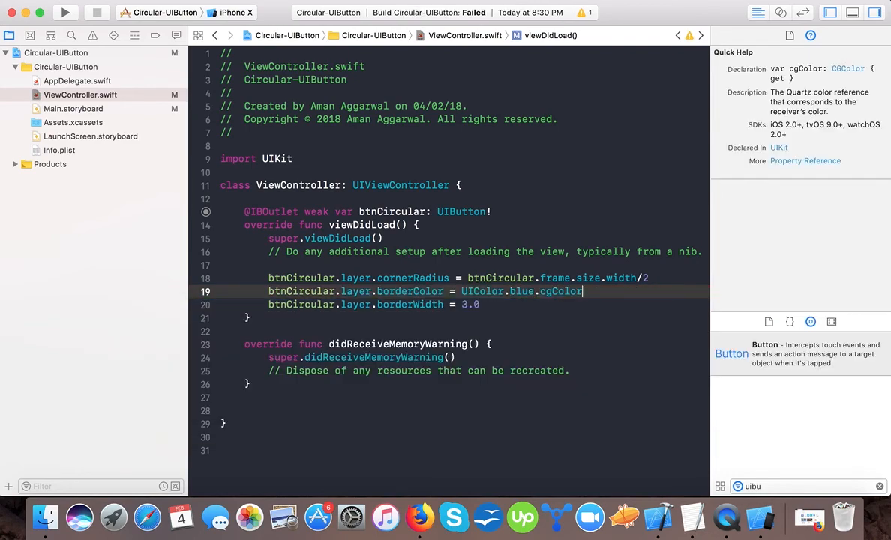
click(67, 16)
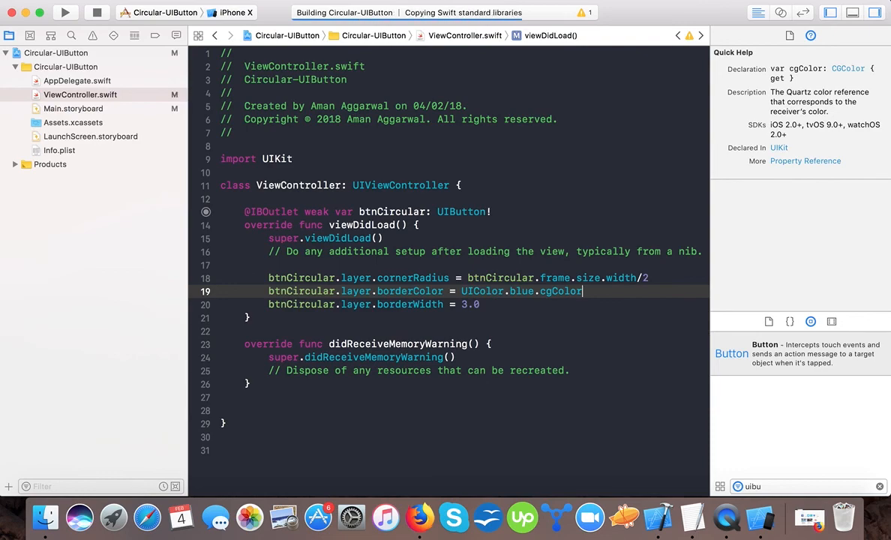
click(66, 13)
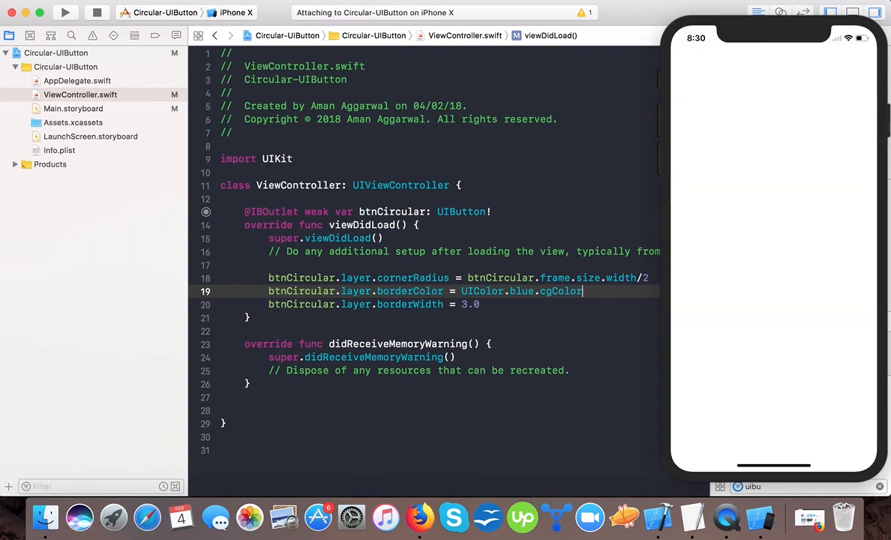
Step: Inspect the simulator's round white P button with its blue border on yellow
click(64, 18)
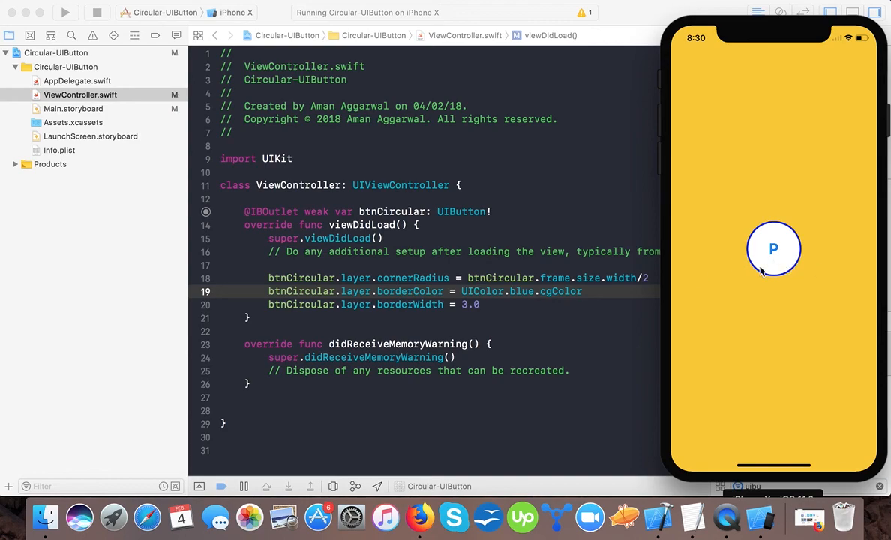
mouse_move(795, 342)
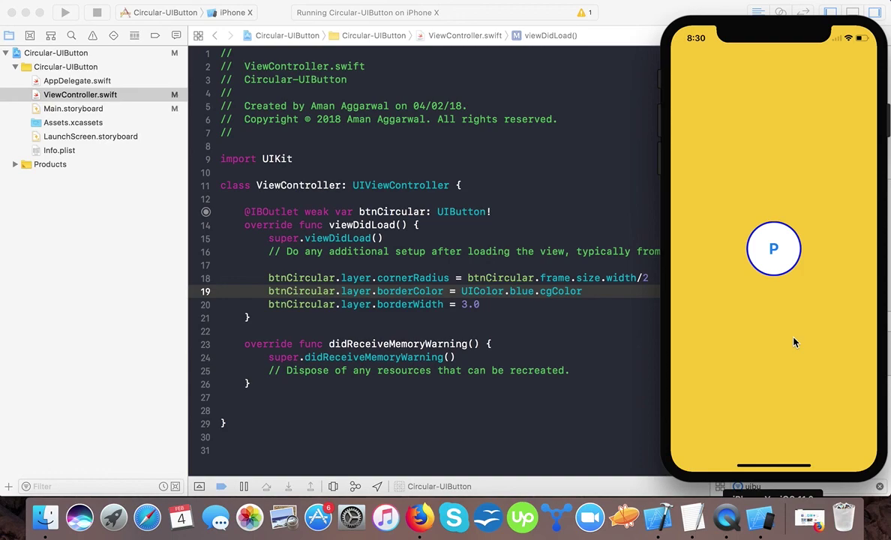
mouse_move(635, 404)
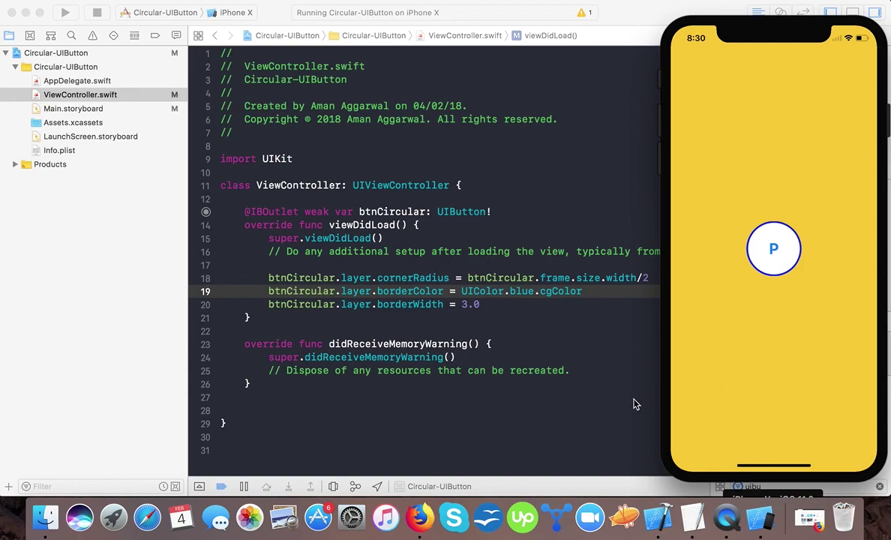